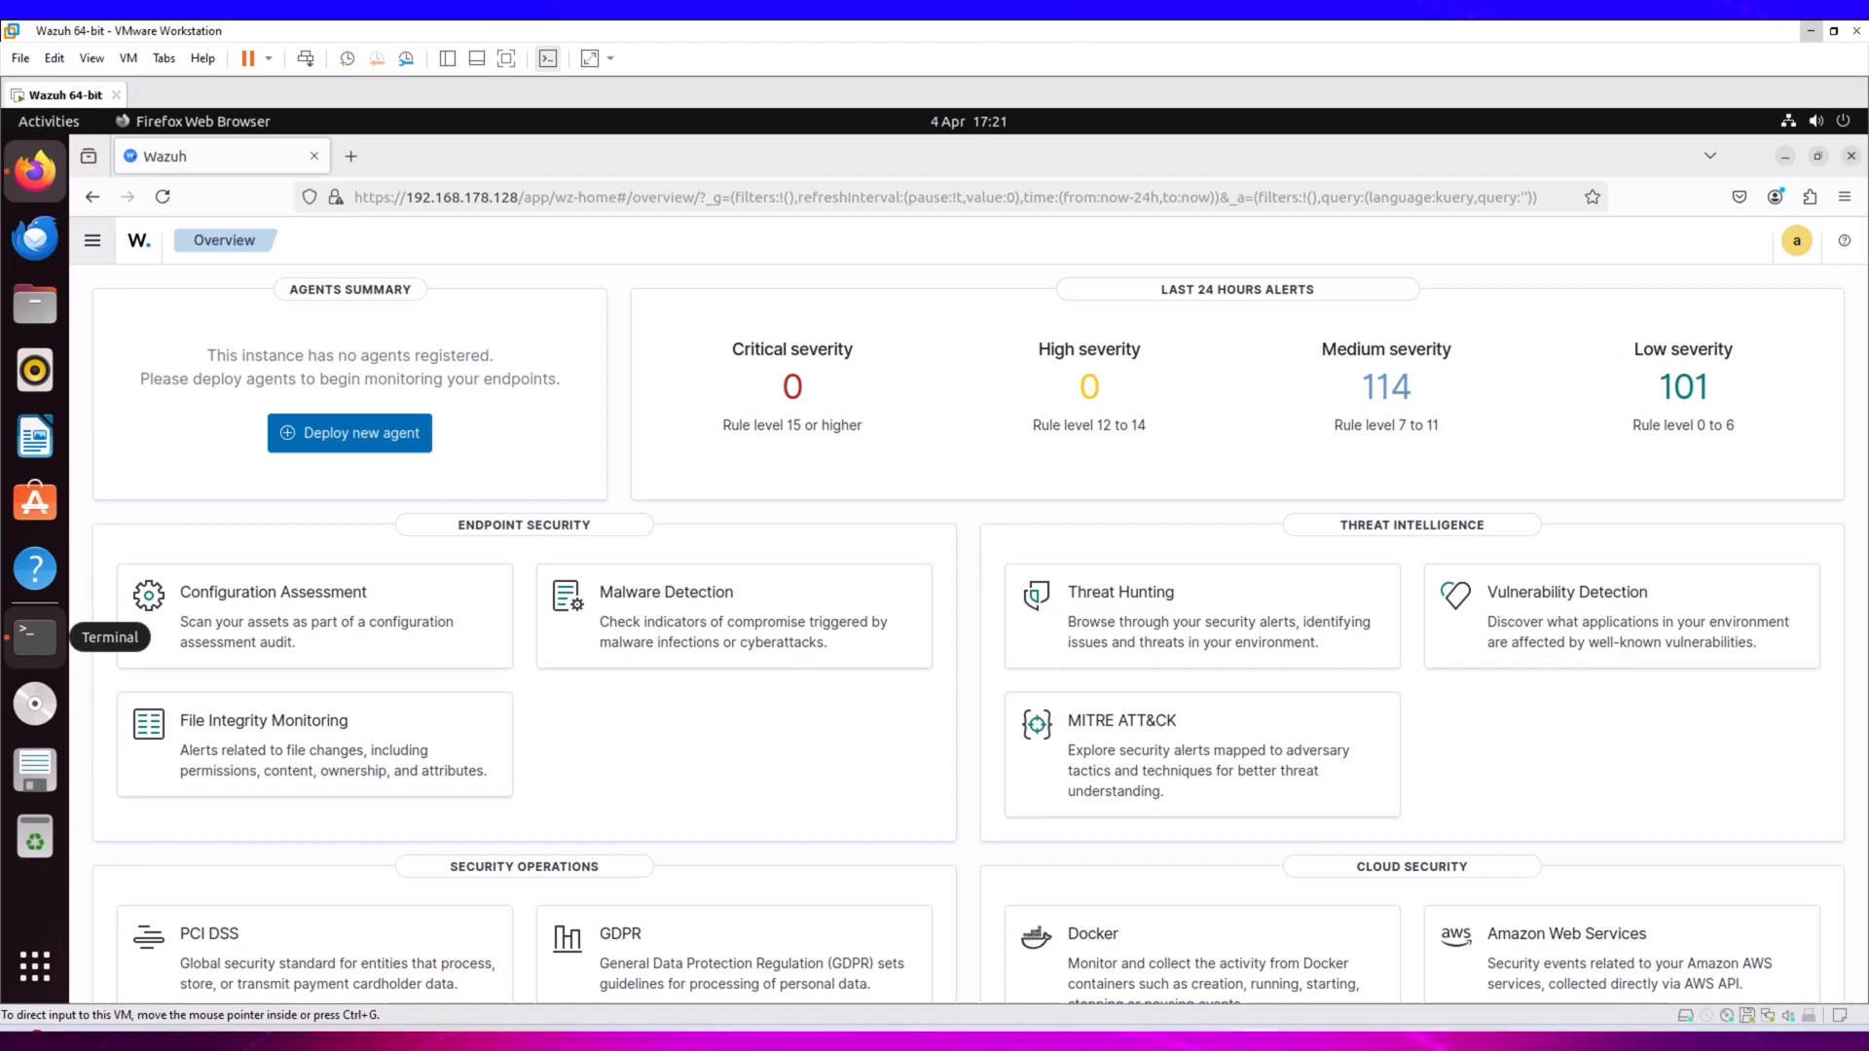
mouse_move(715, 202)
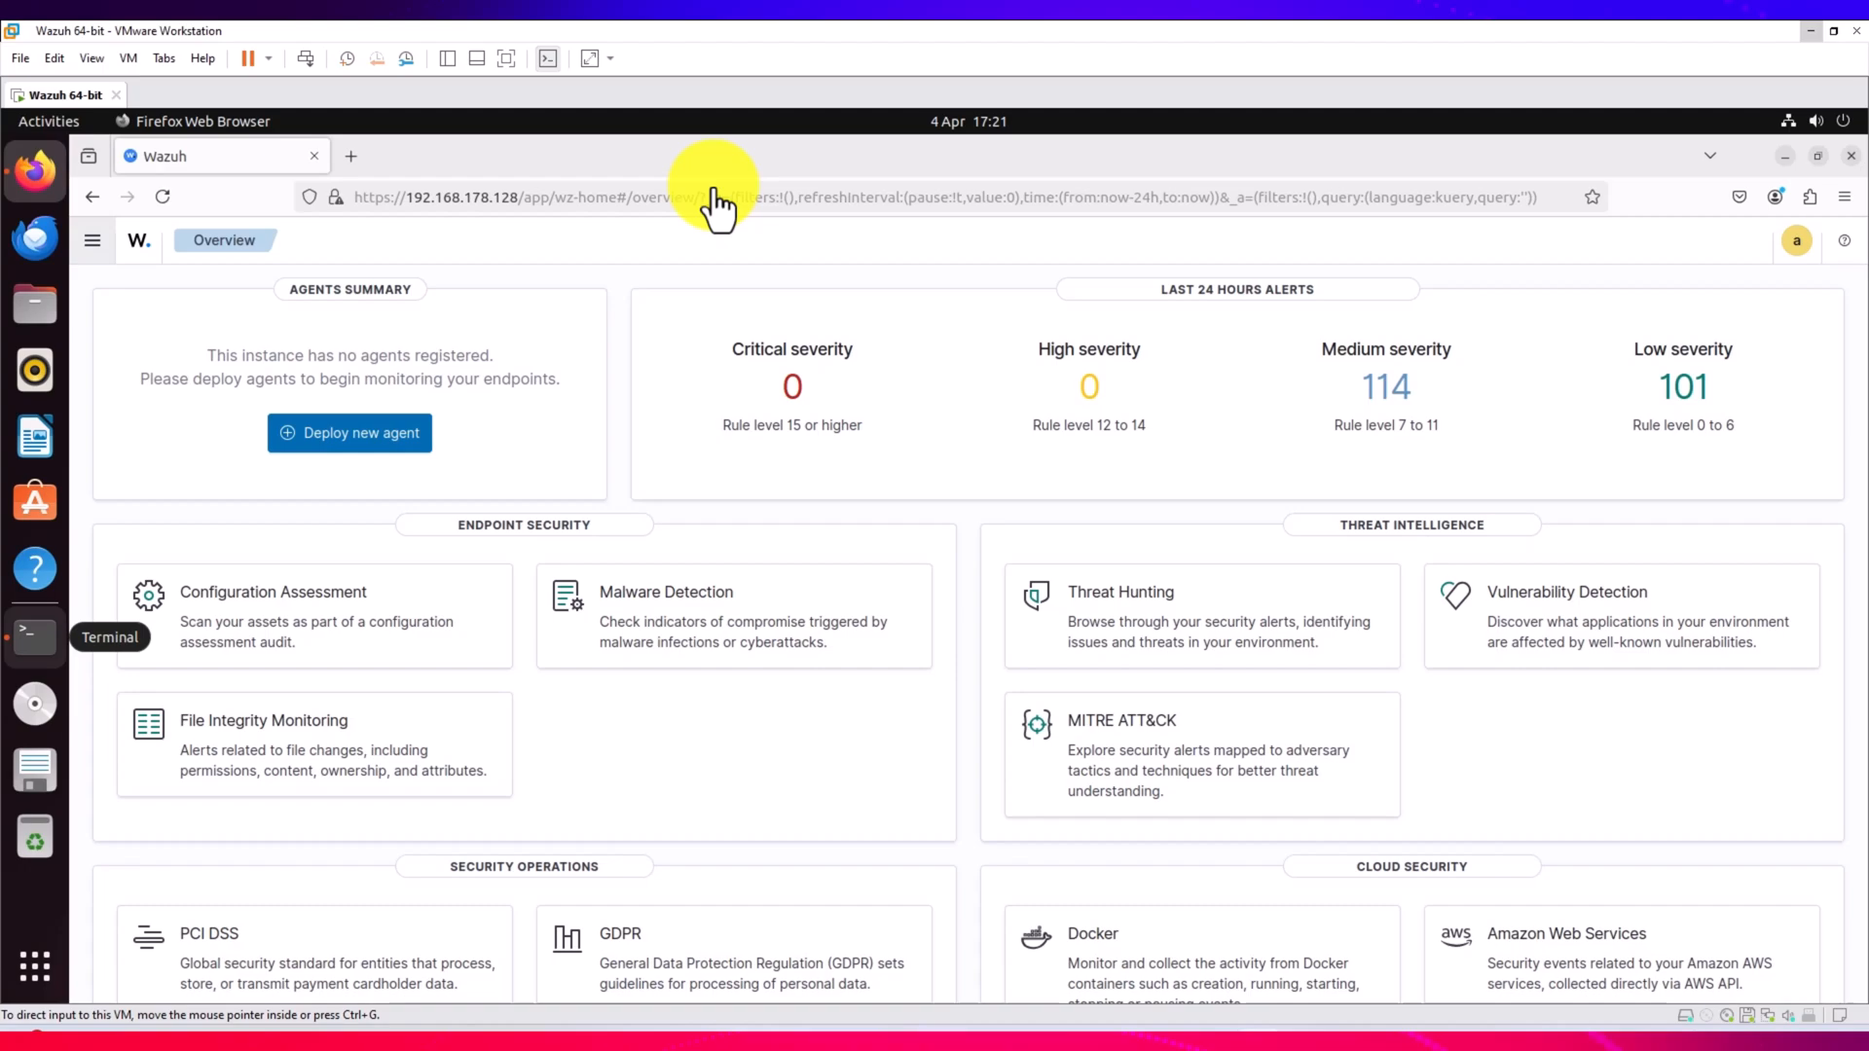
mouse_move(703, 269)
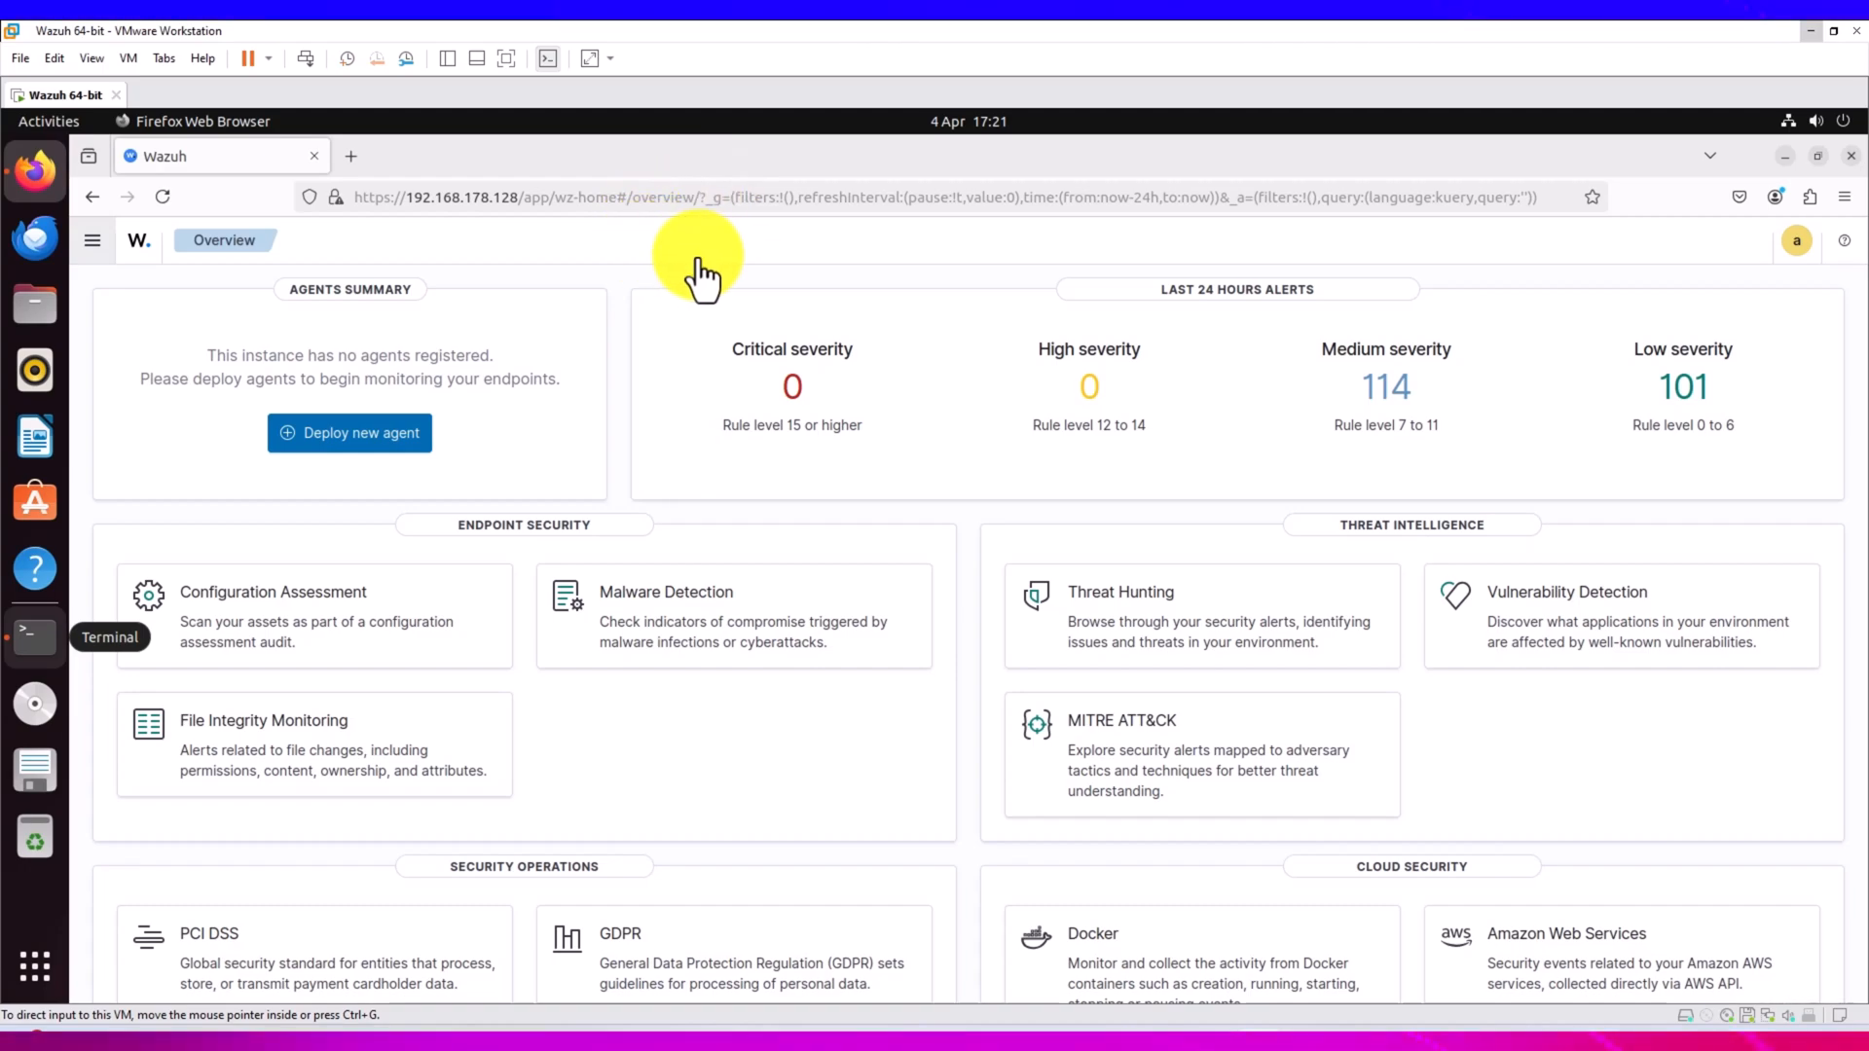
mouse_move(959, 495)
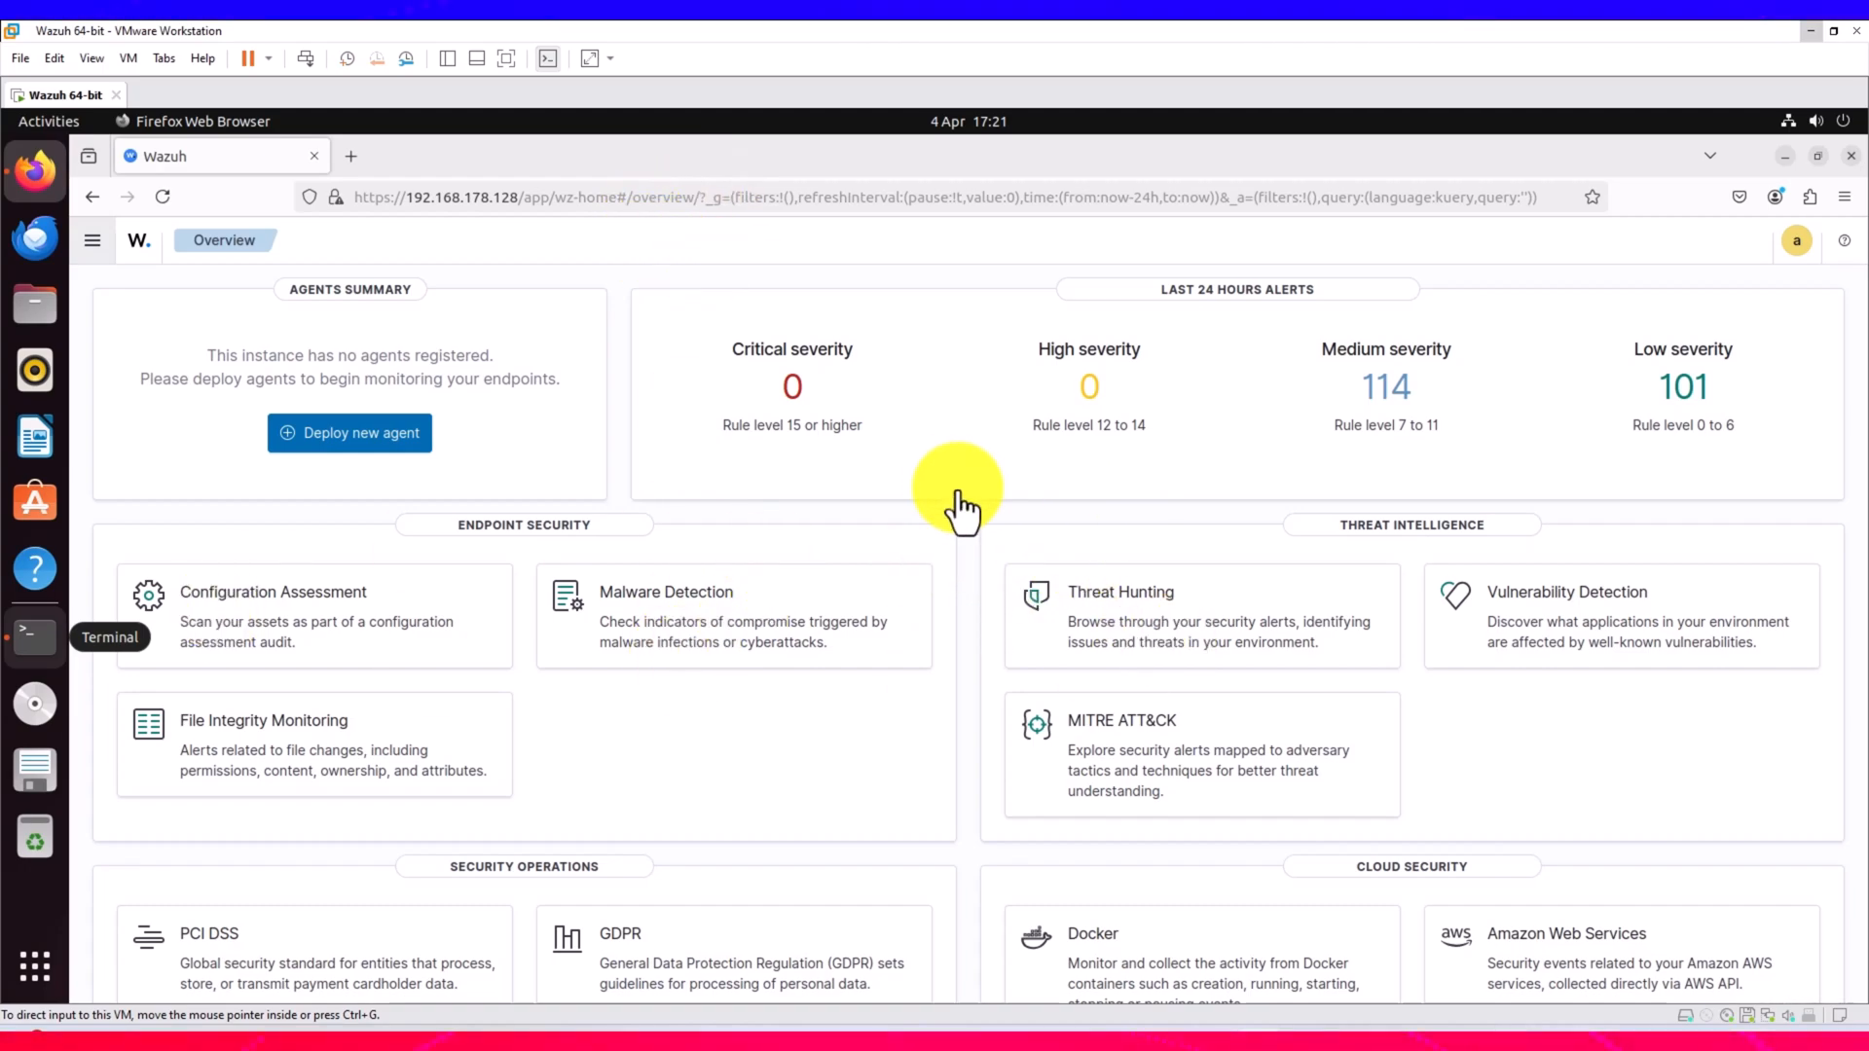
mouse_move(811, 363)
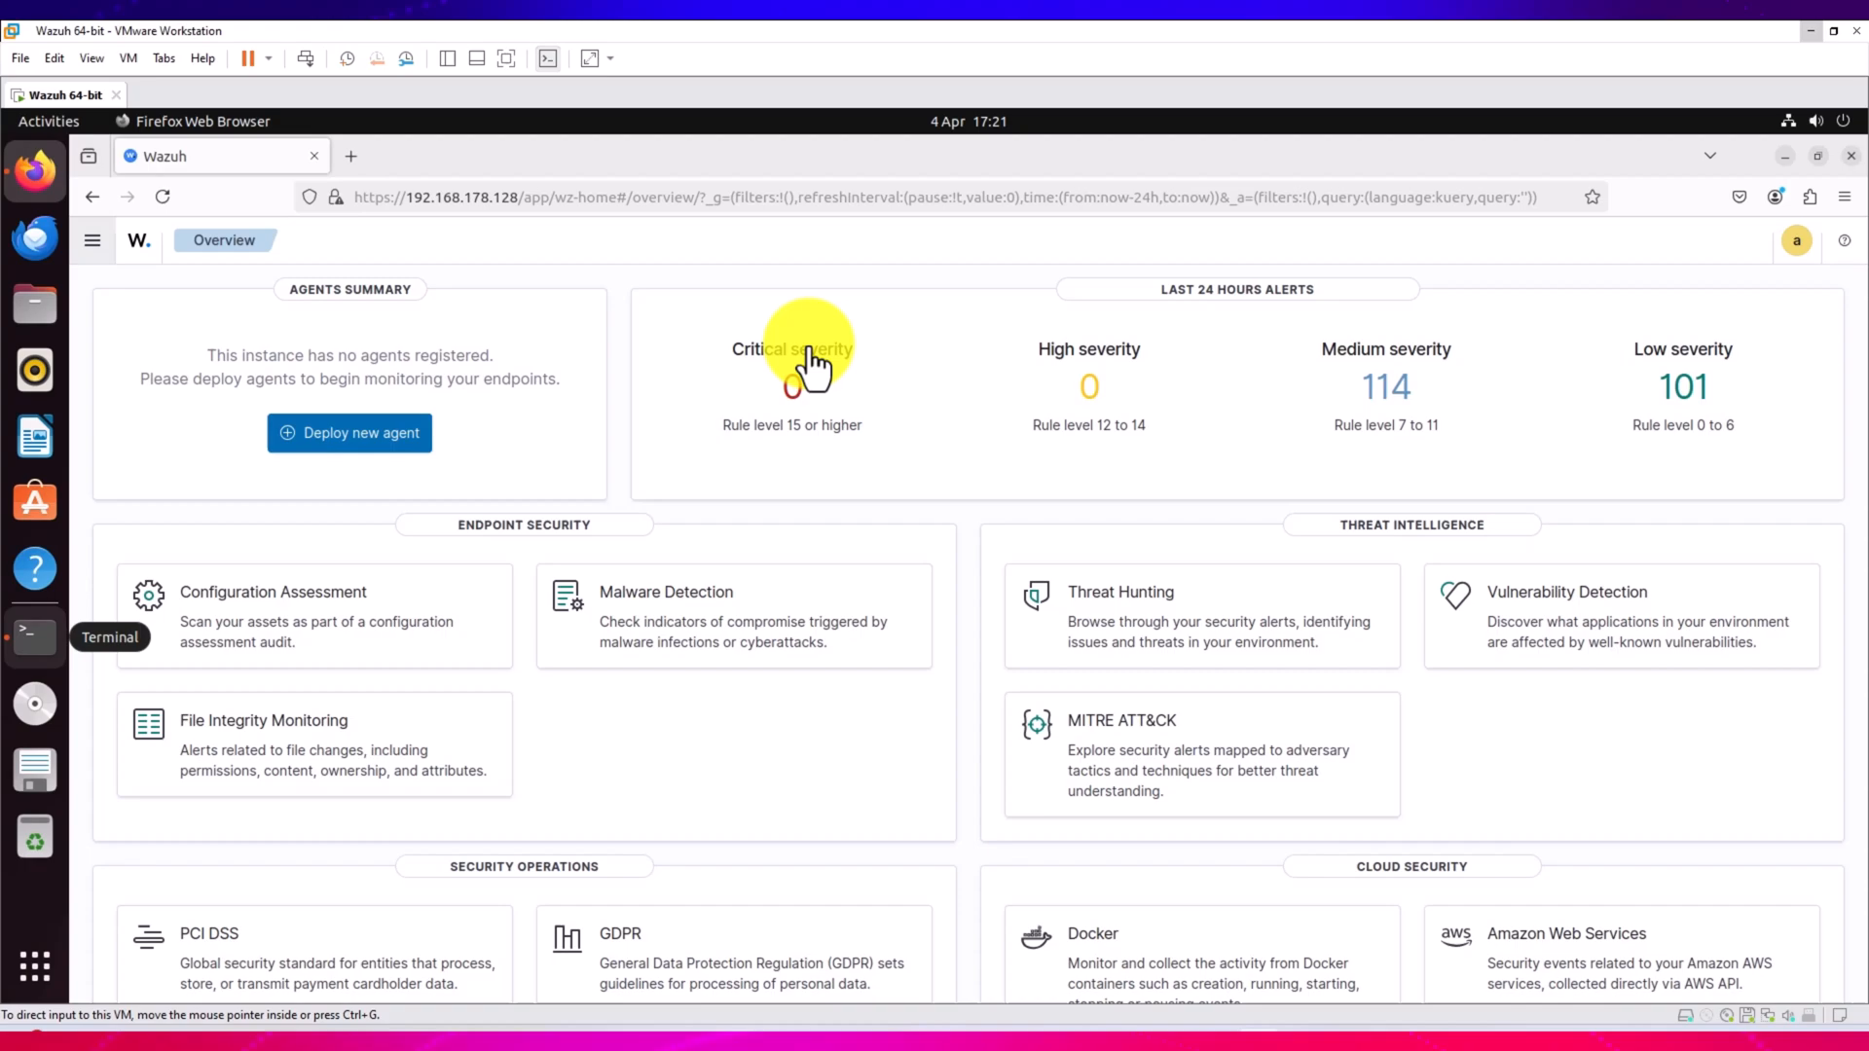
mouse_move(834, 331)
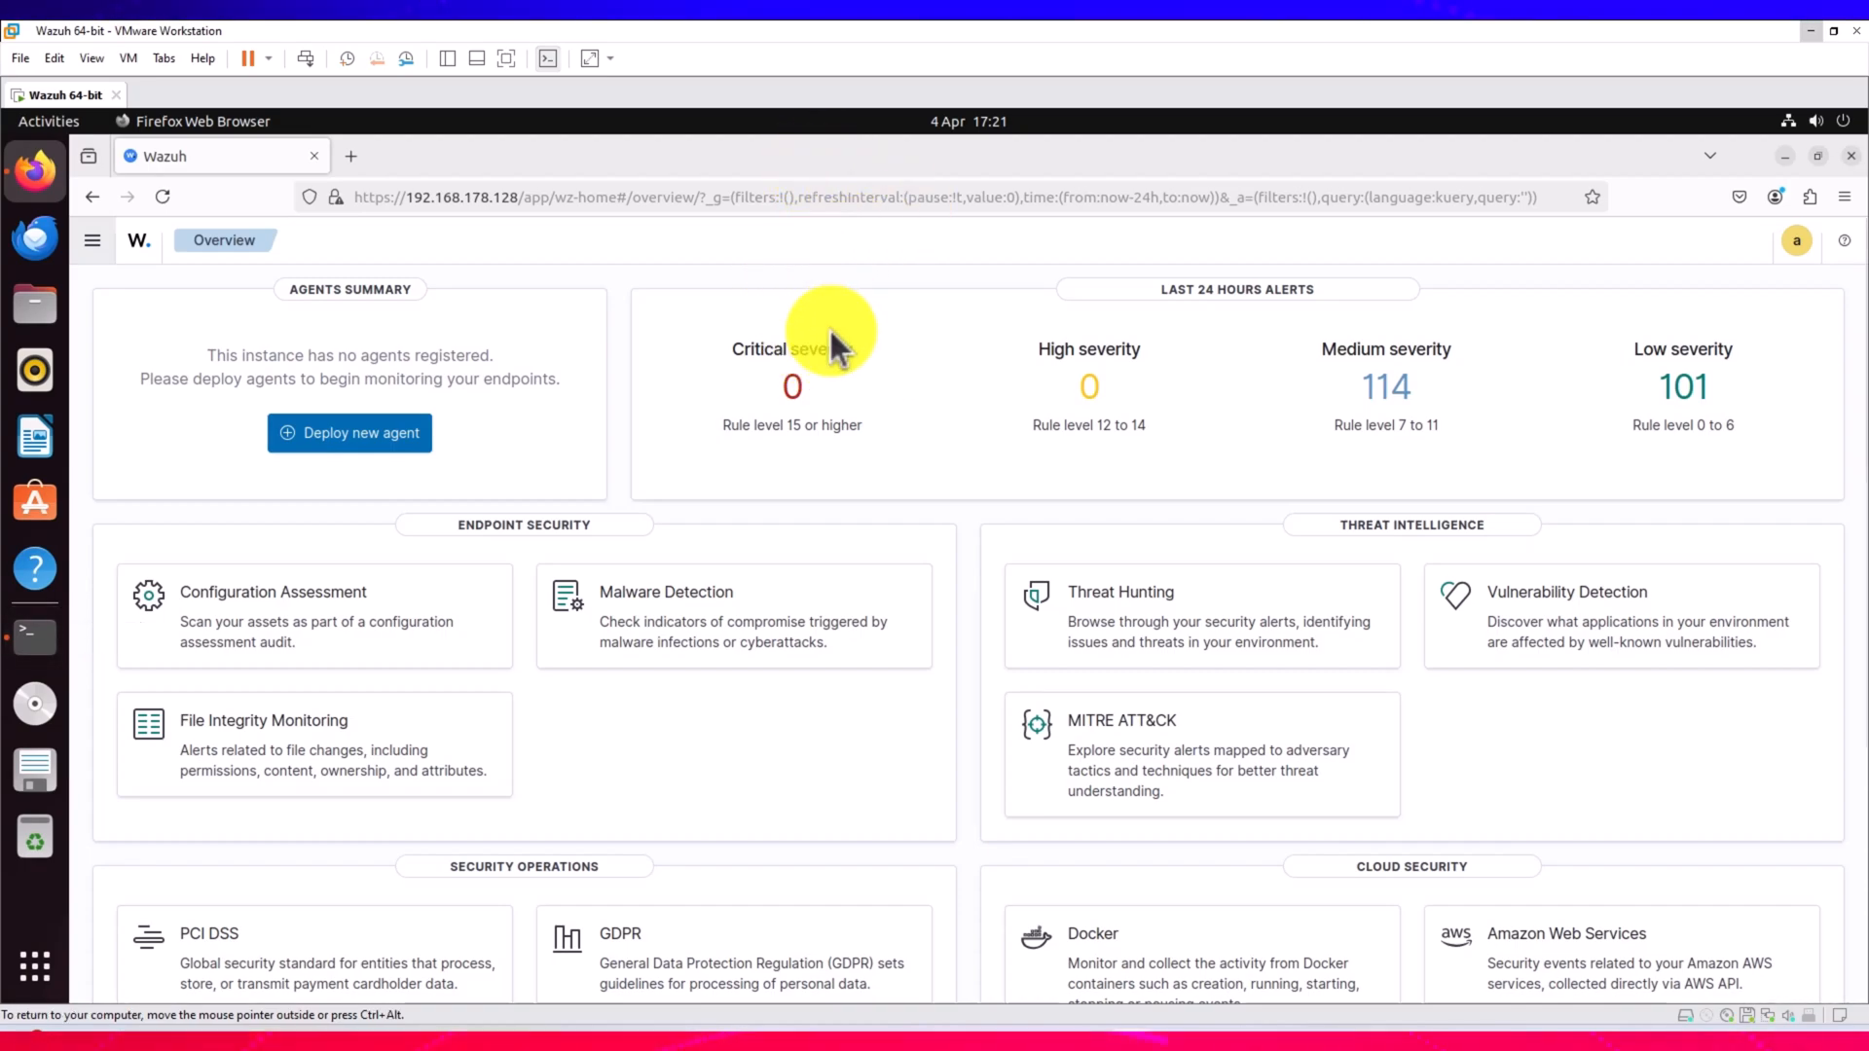
mouse_move(1851, 167)
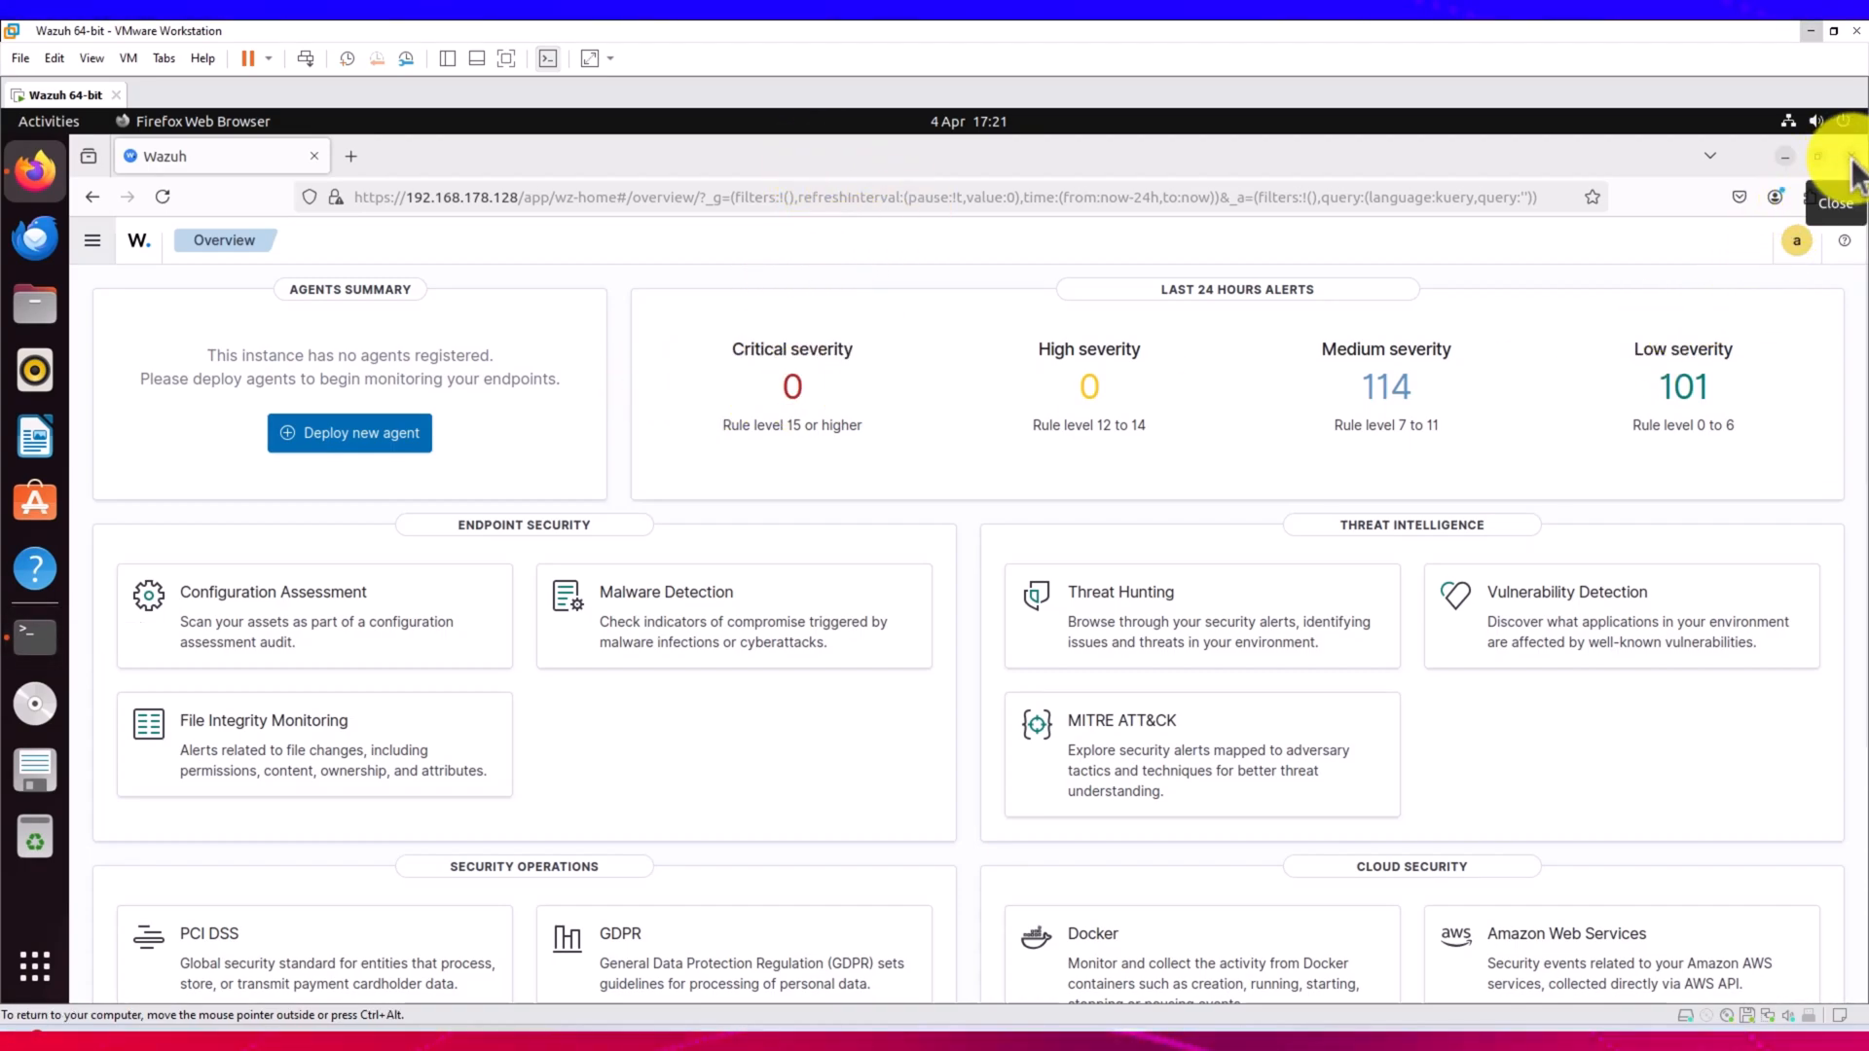
mouse_move(1848, 166)
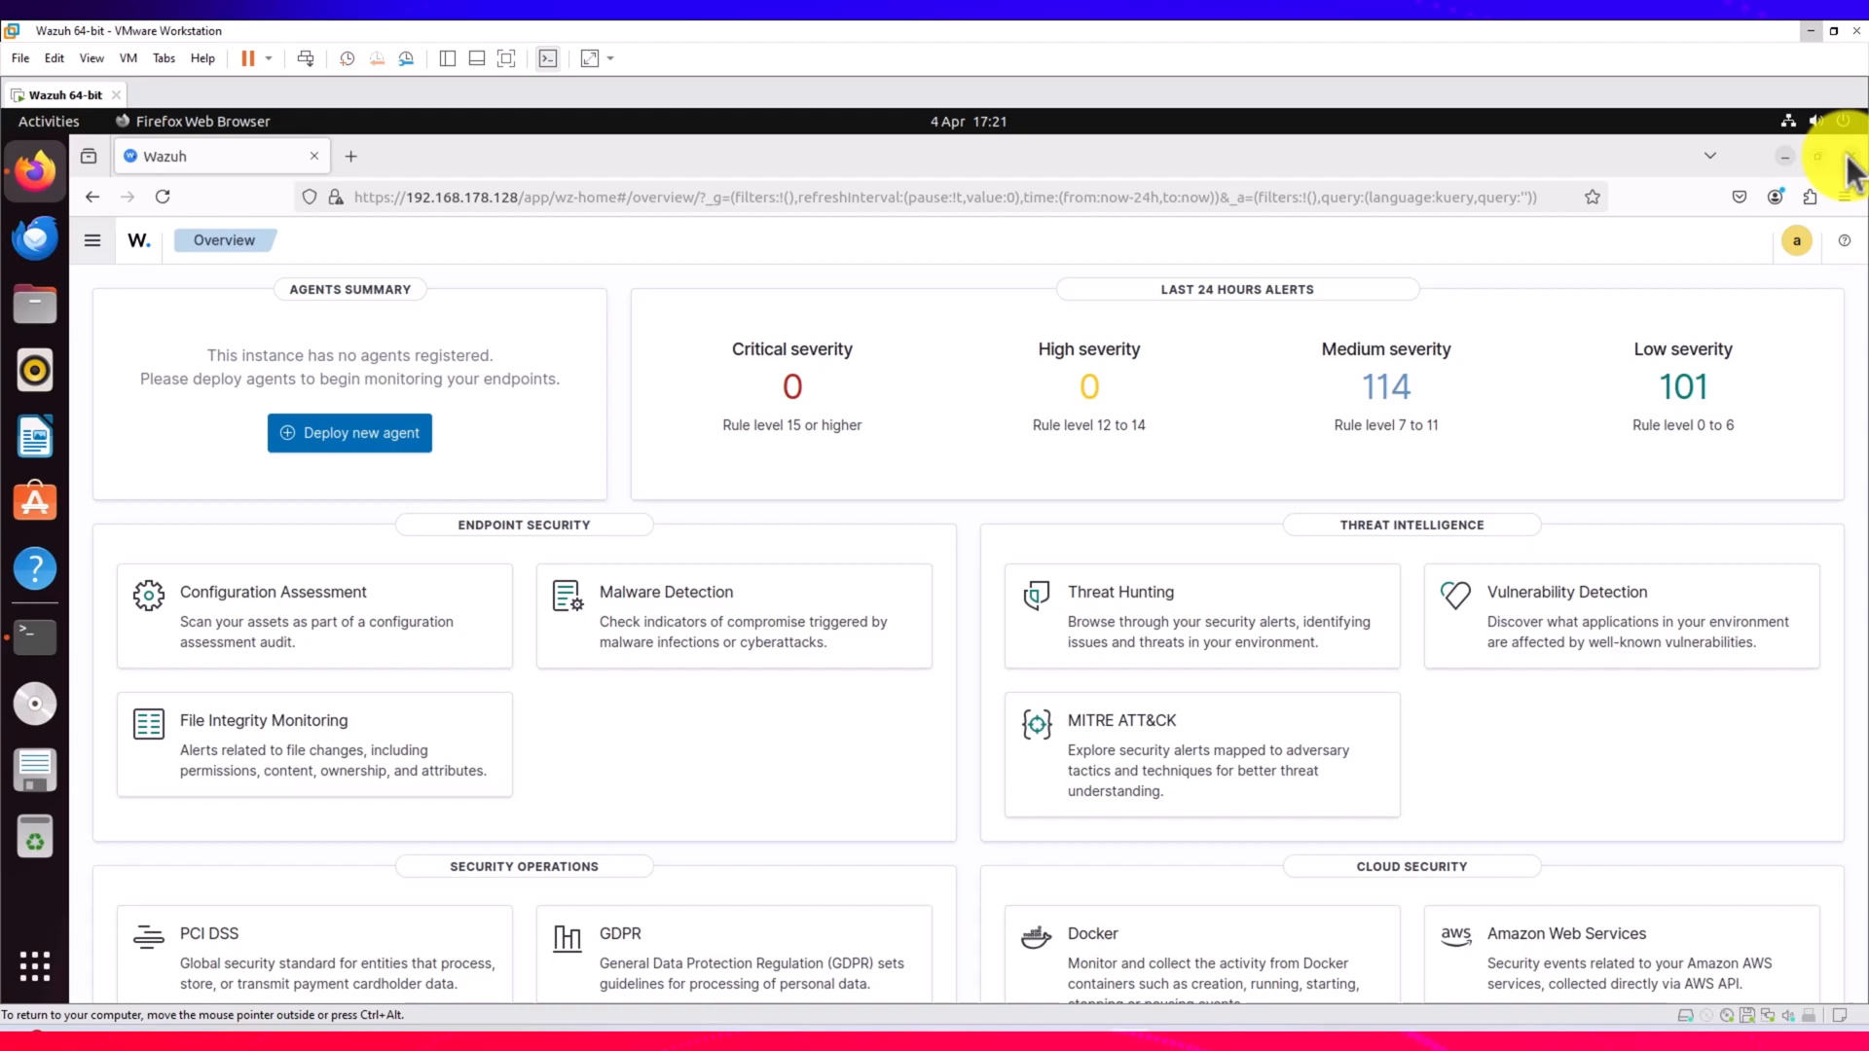
Close the Wazuh dashboard in Firefox and wait out the unresponsive terminal.
left_click(35, 636)
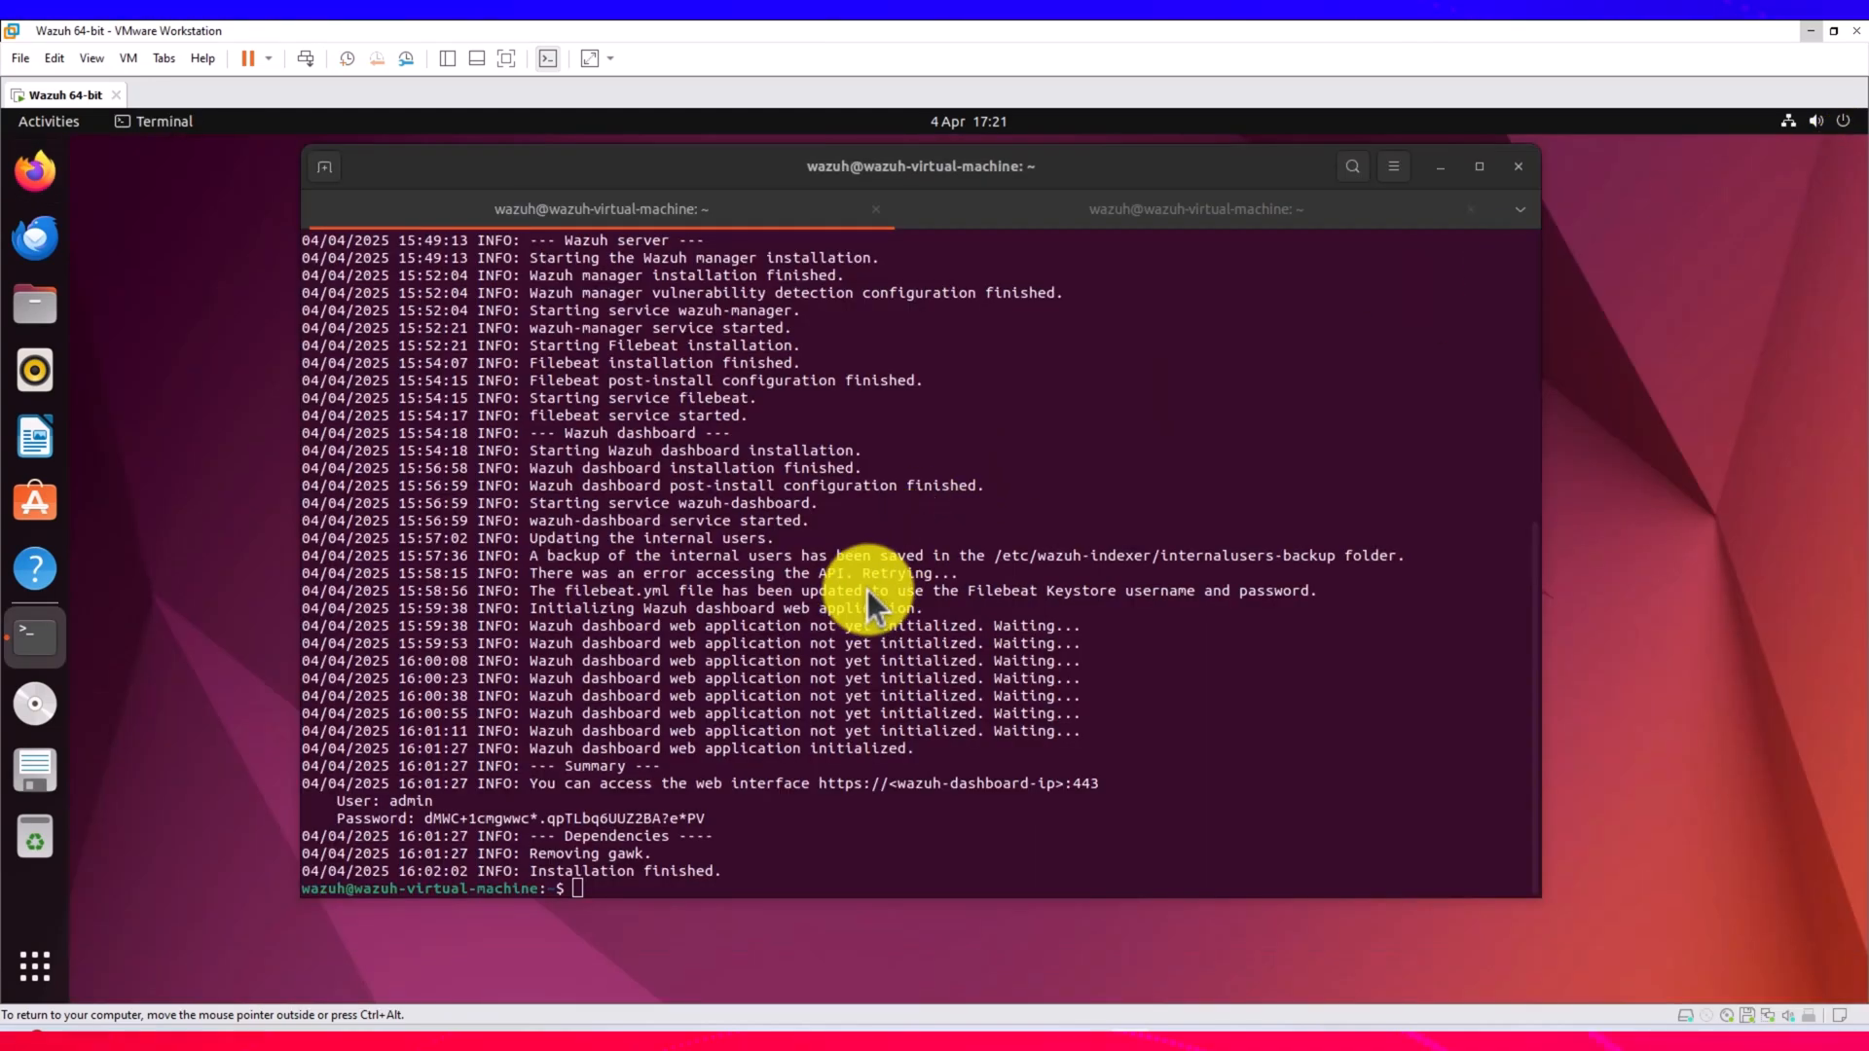
mouse_move(668, 441)
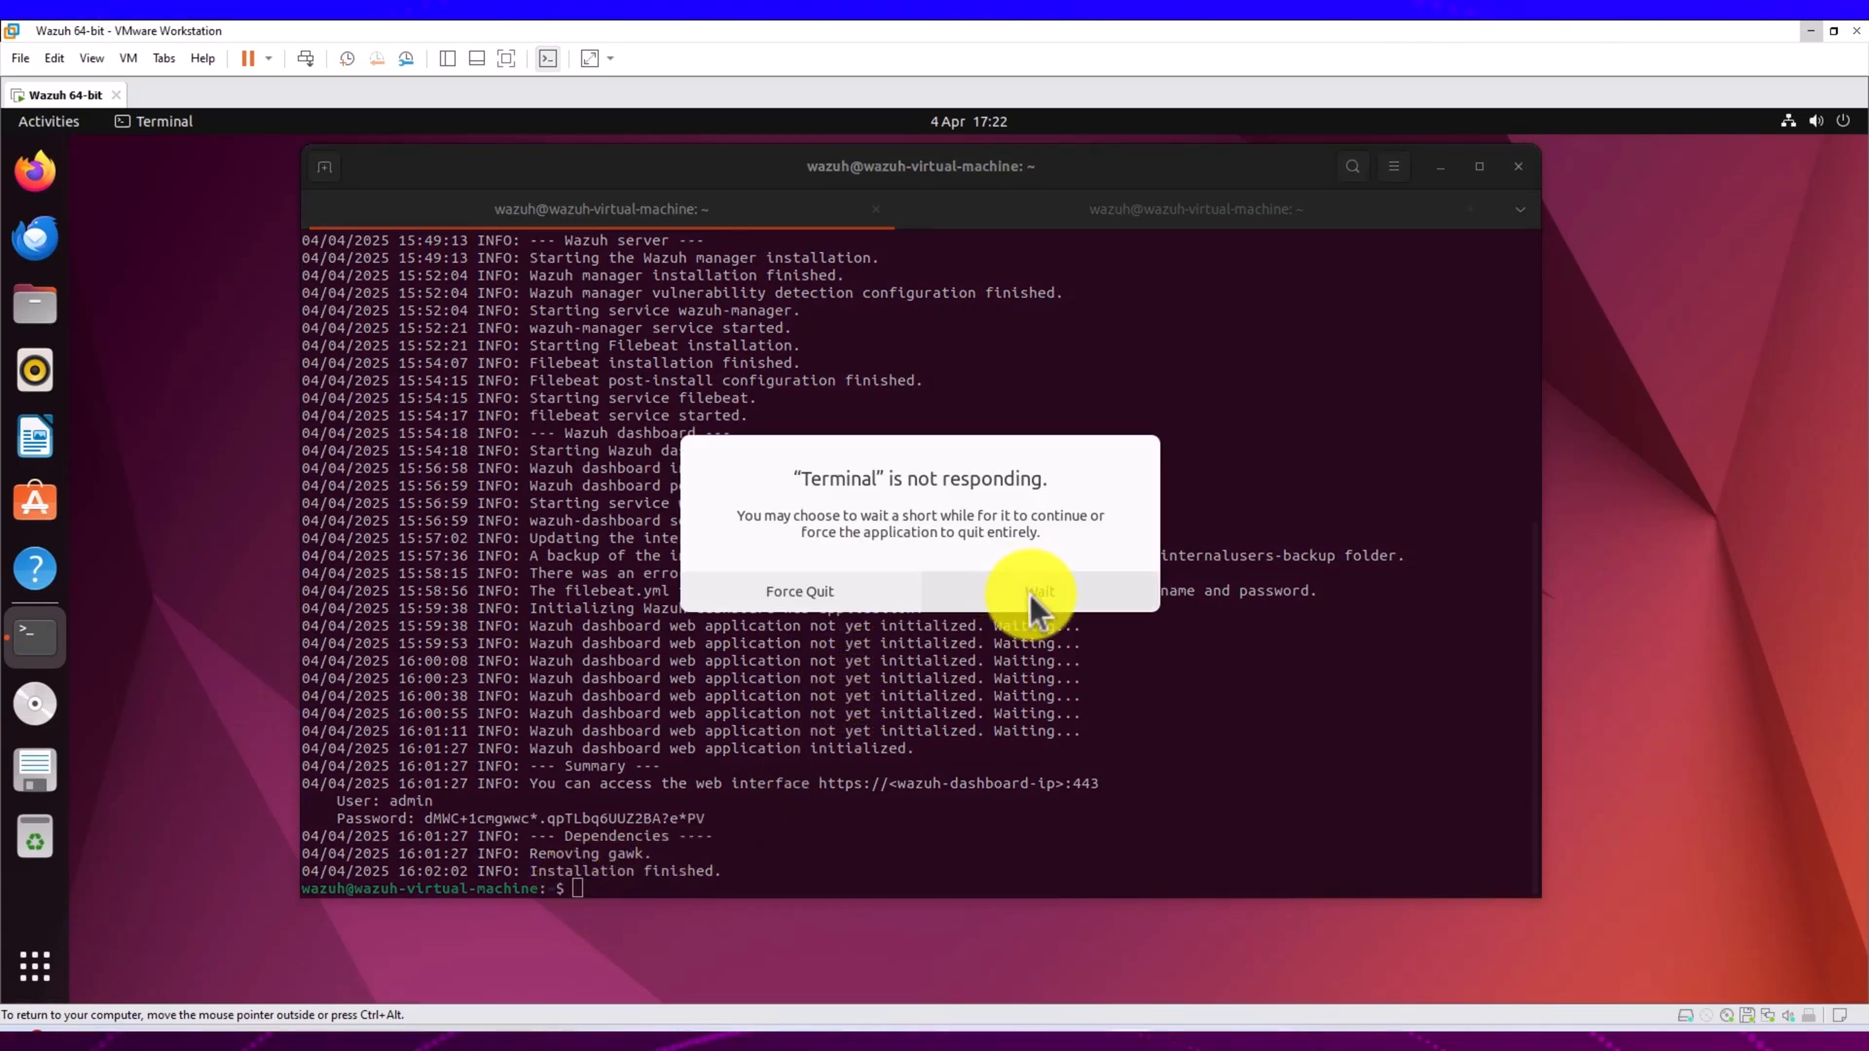
left_click(1038, 590)
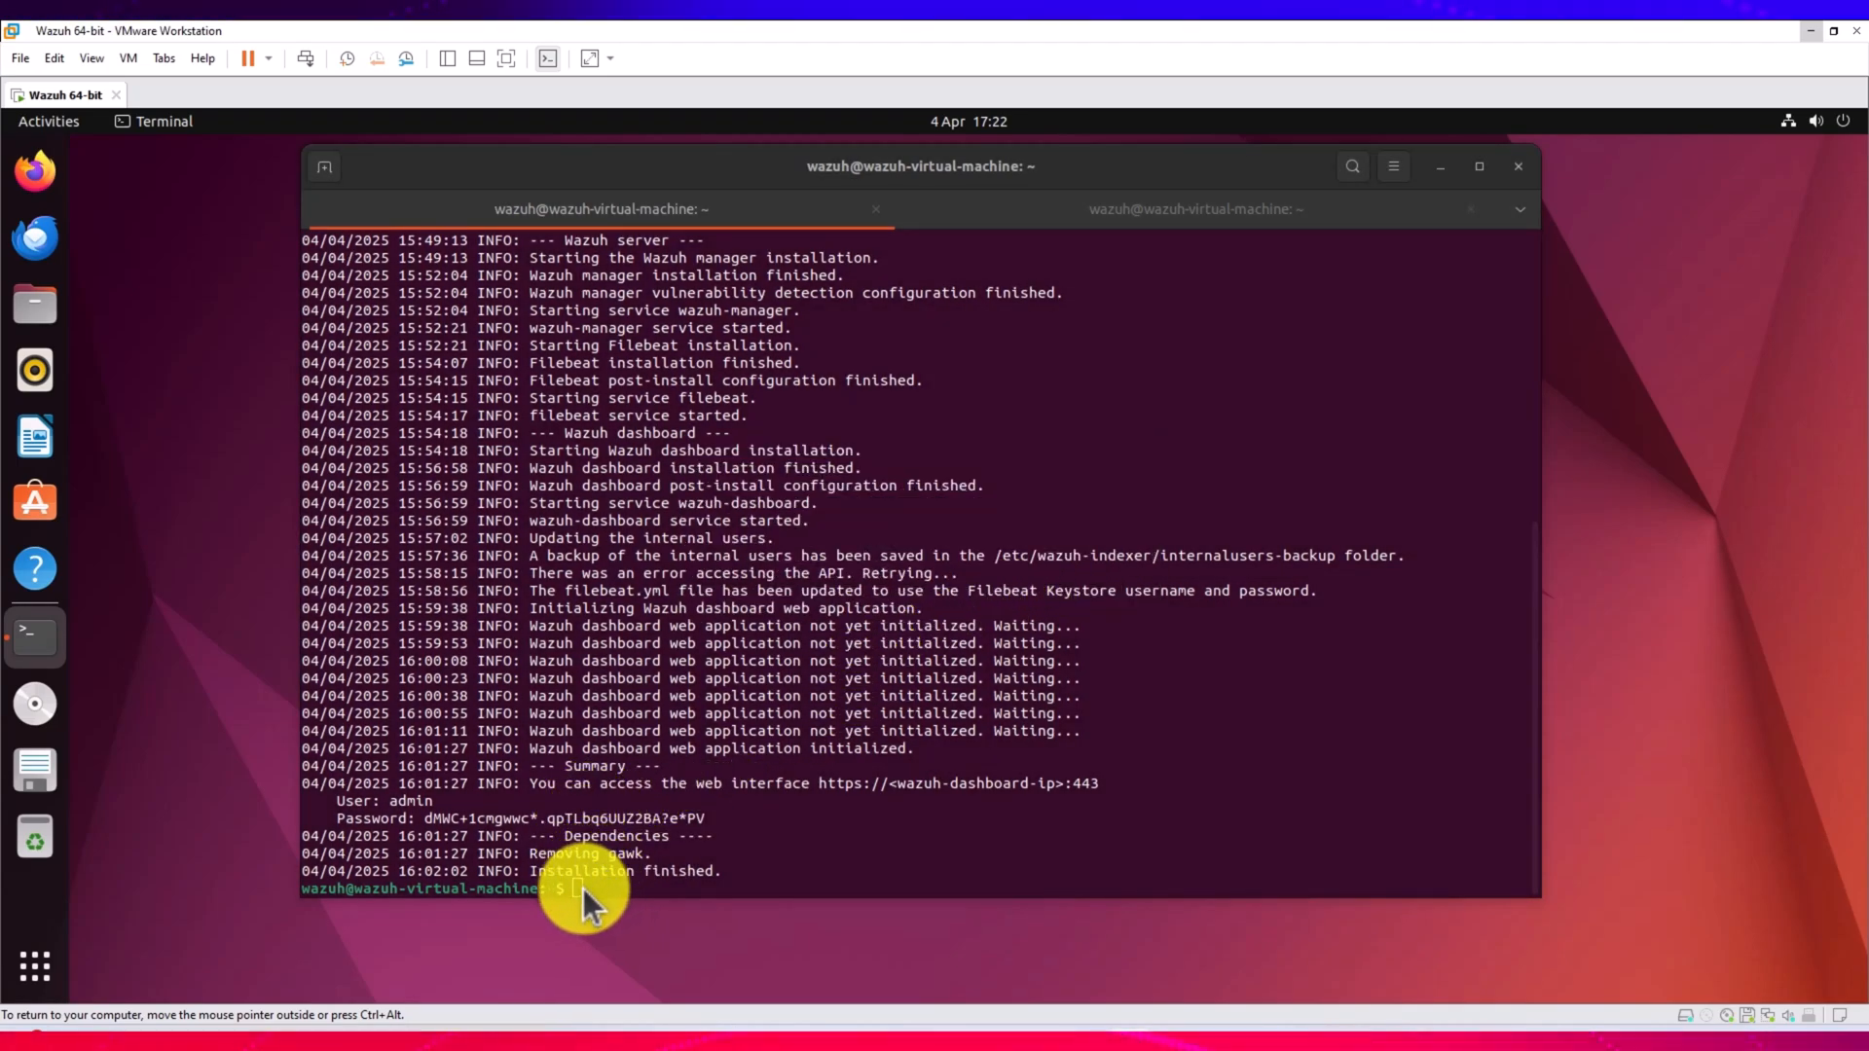
mouse_move(673, 166)
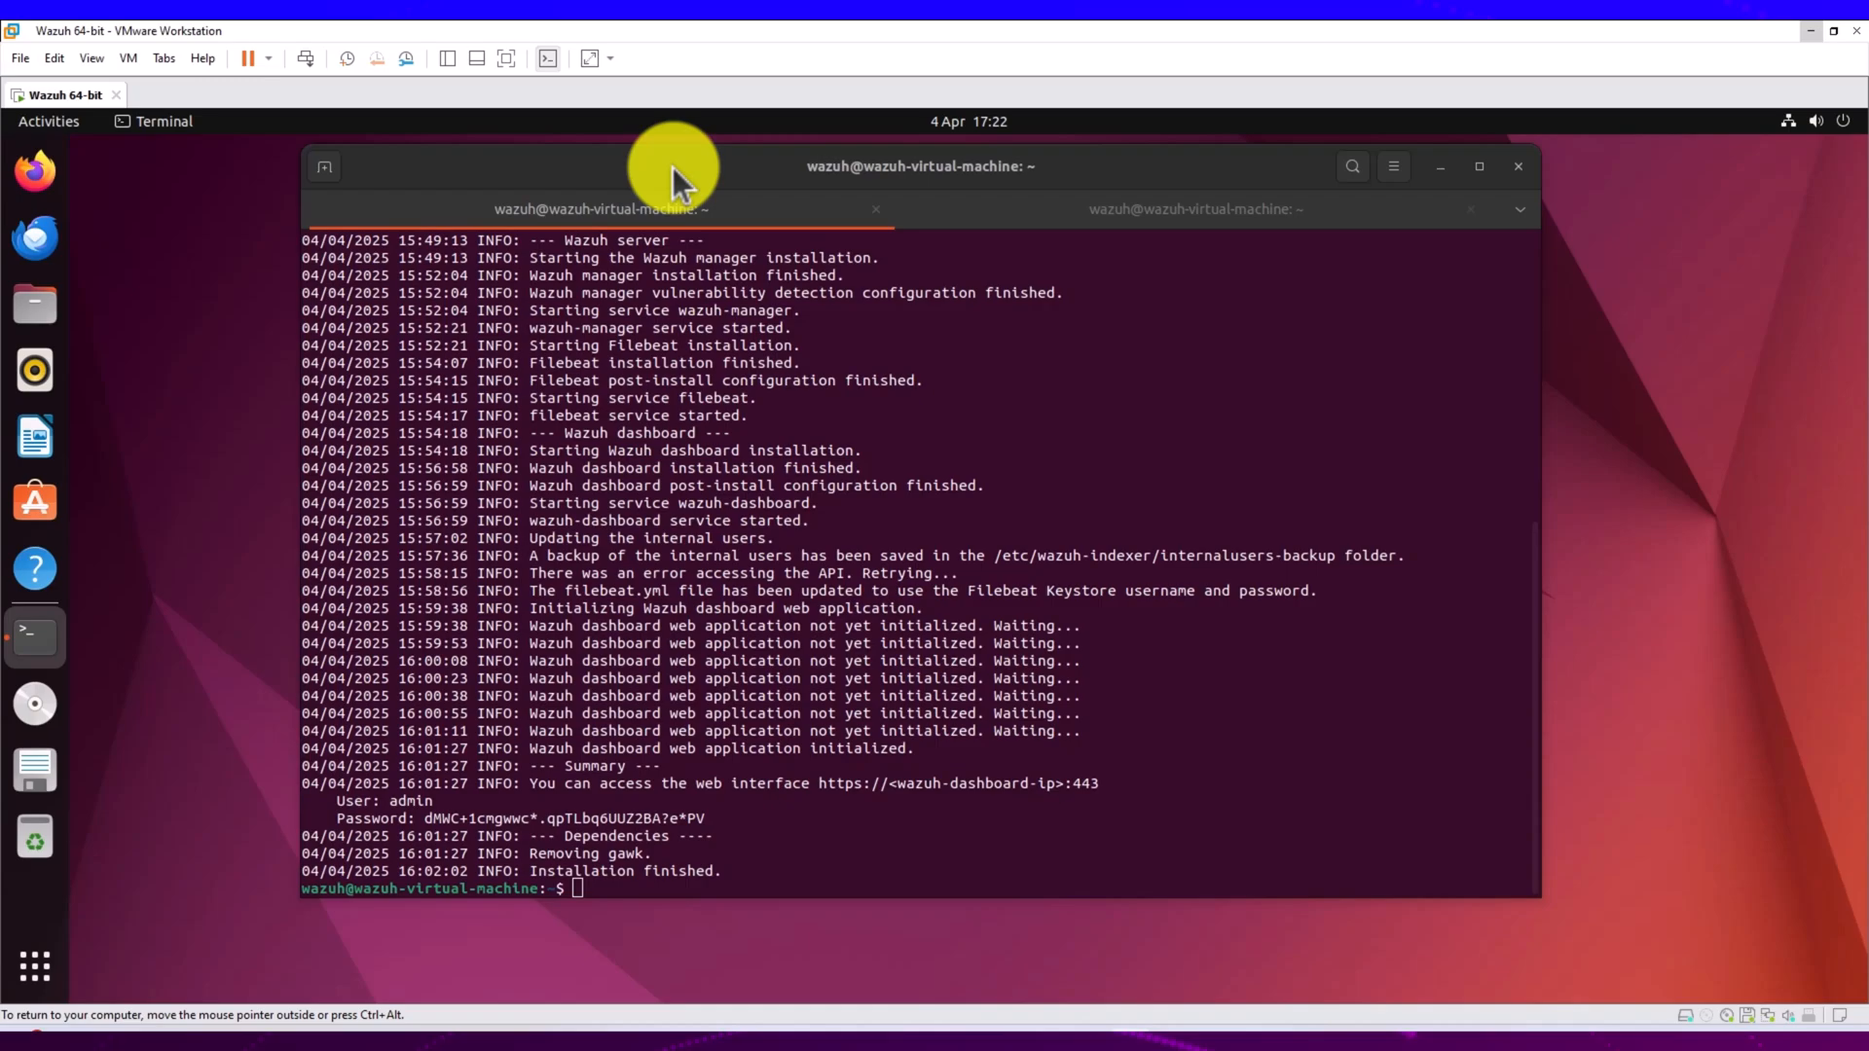
mouse_move(596, 763)
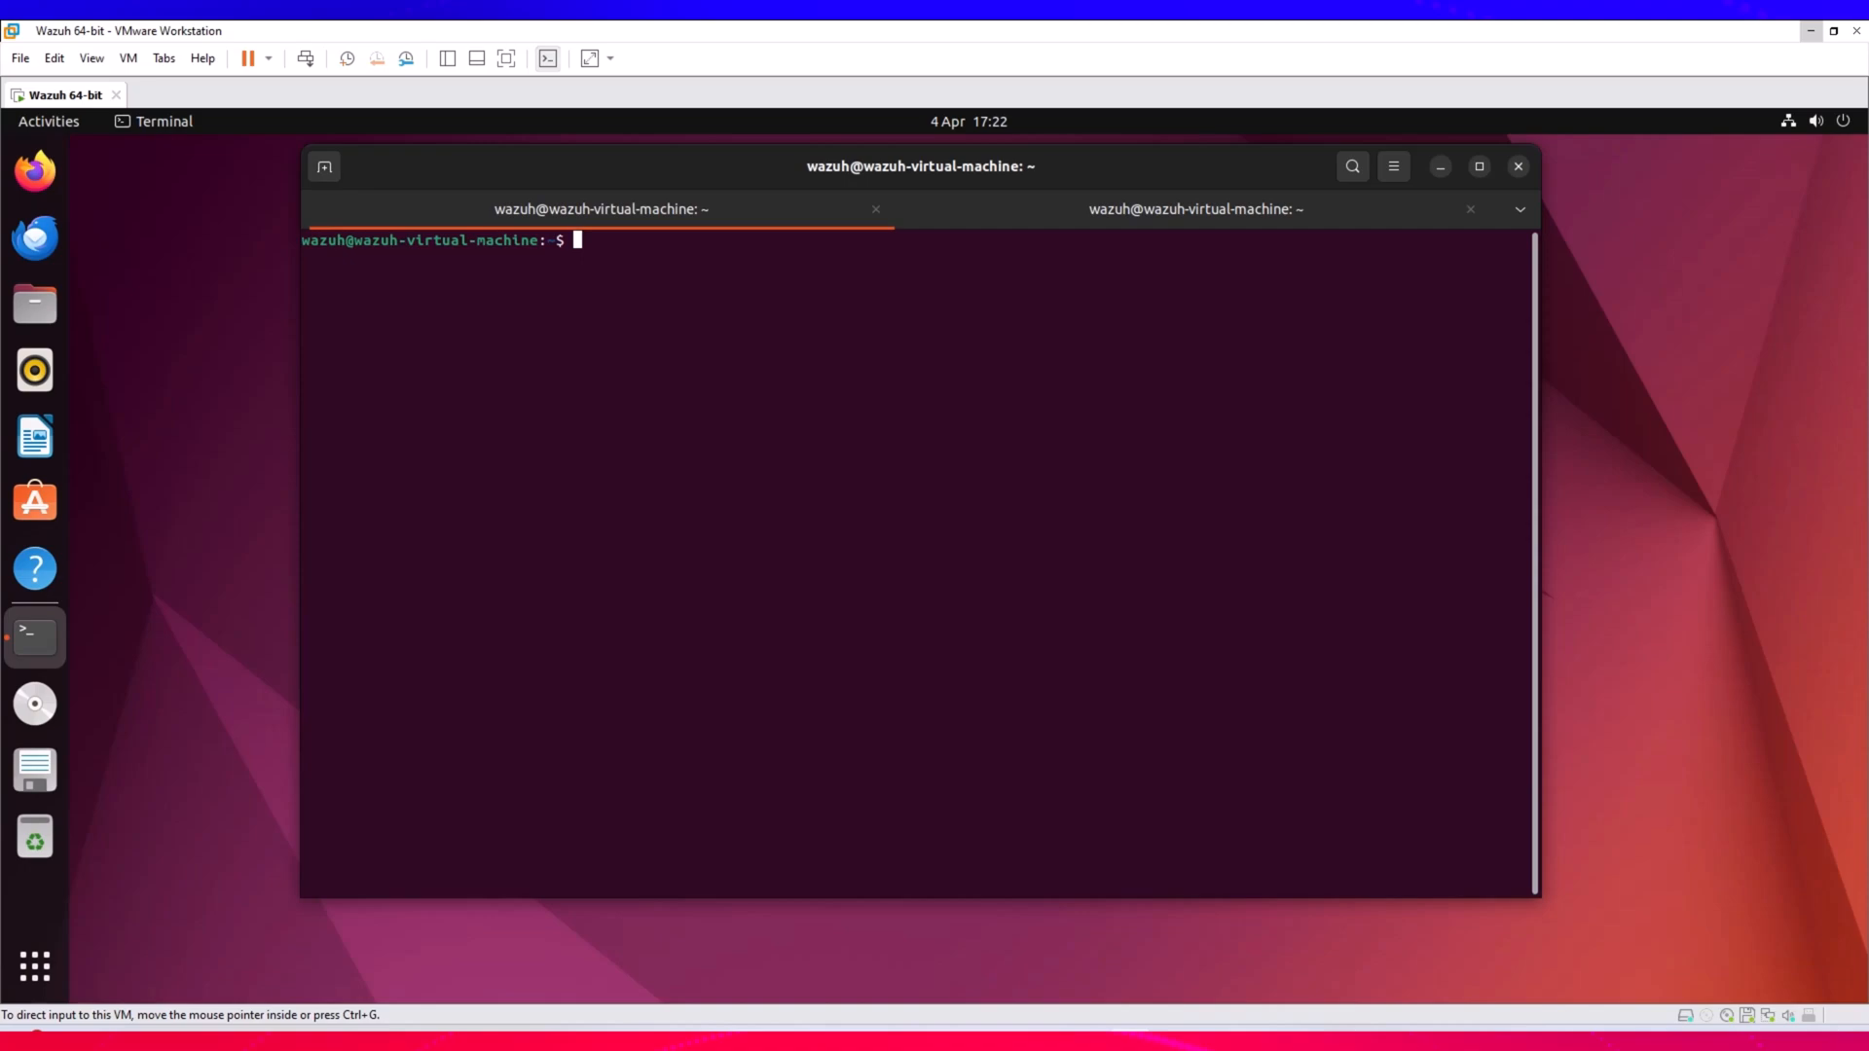
mouse_move(35, 502)
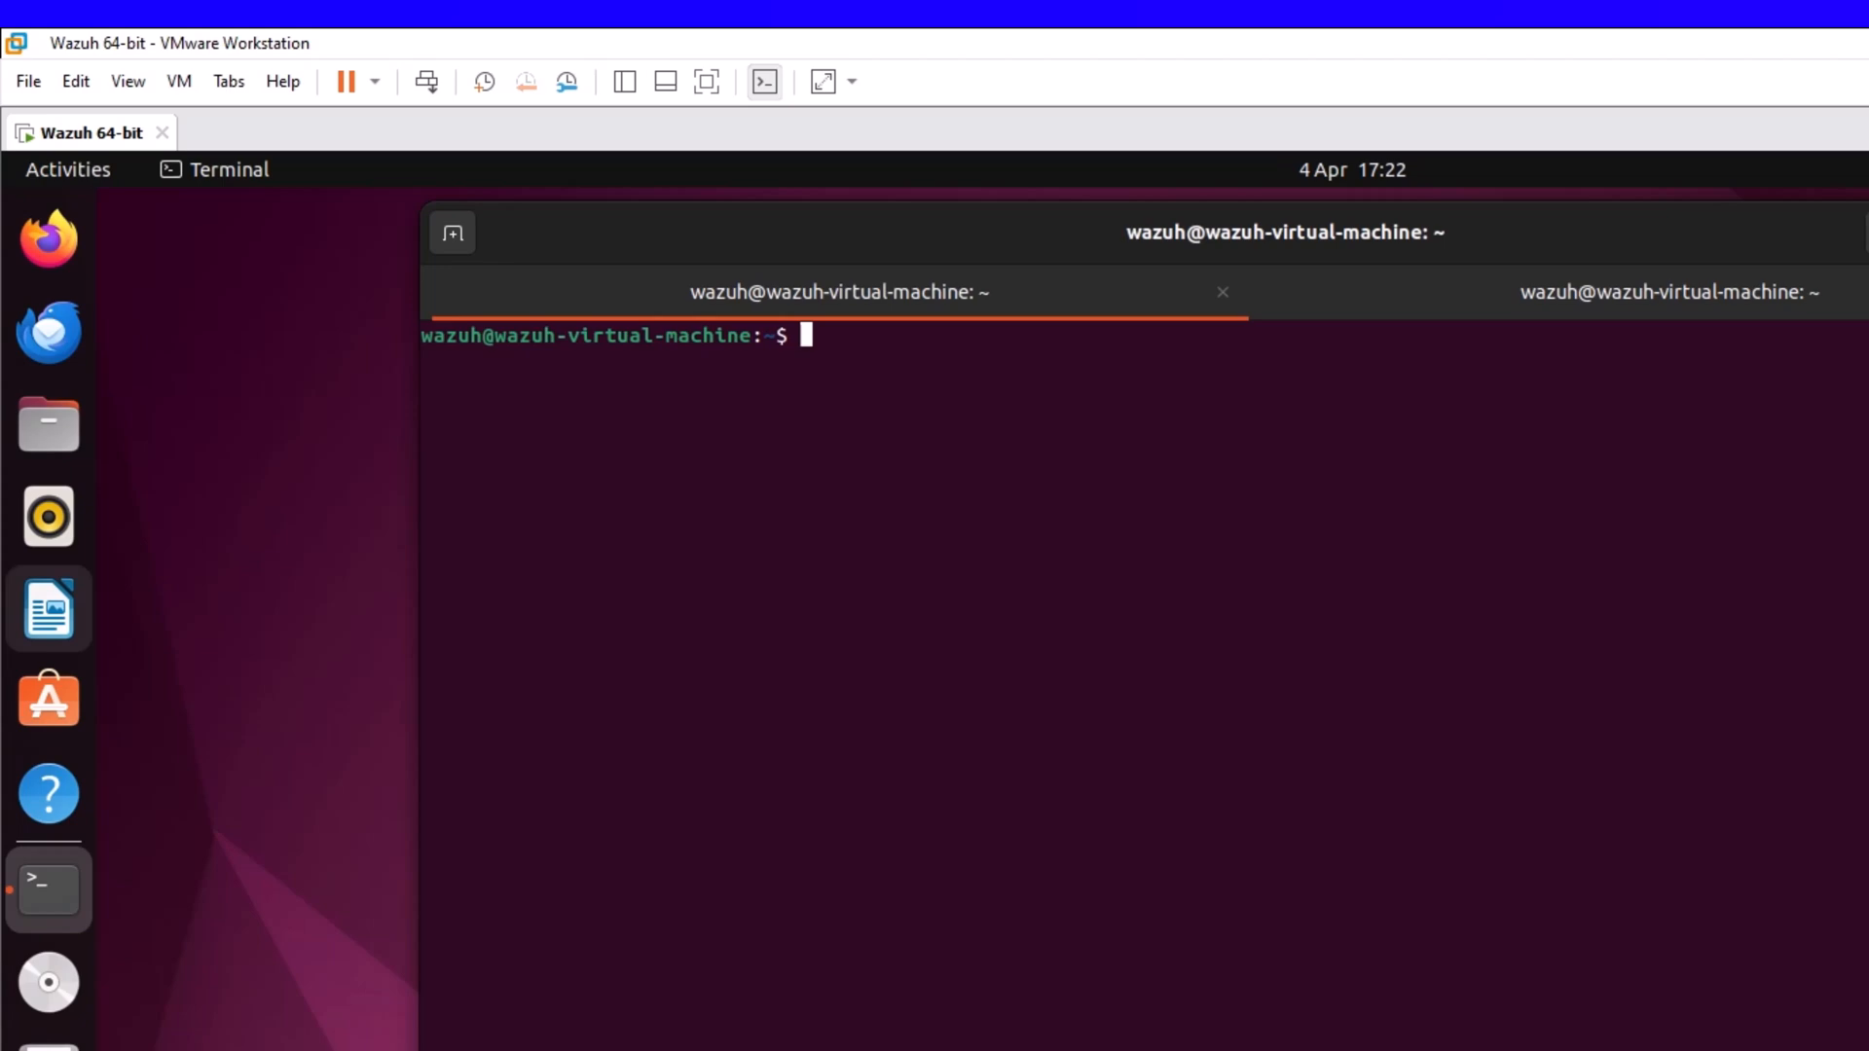
mouse_move(49, 608)
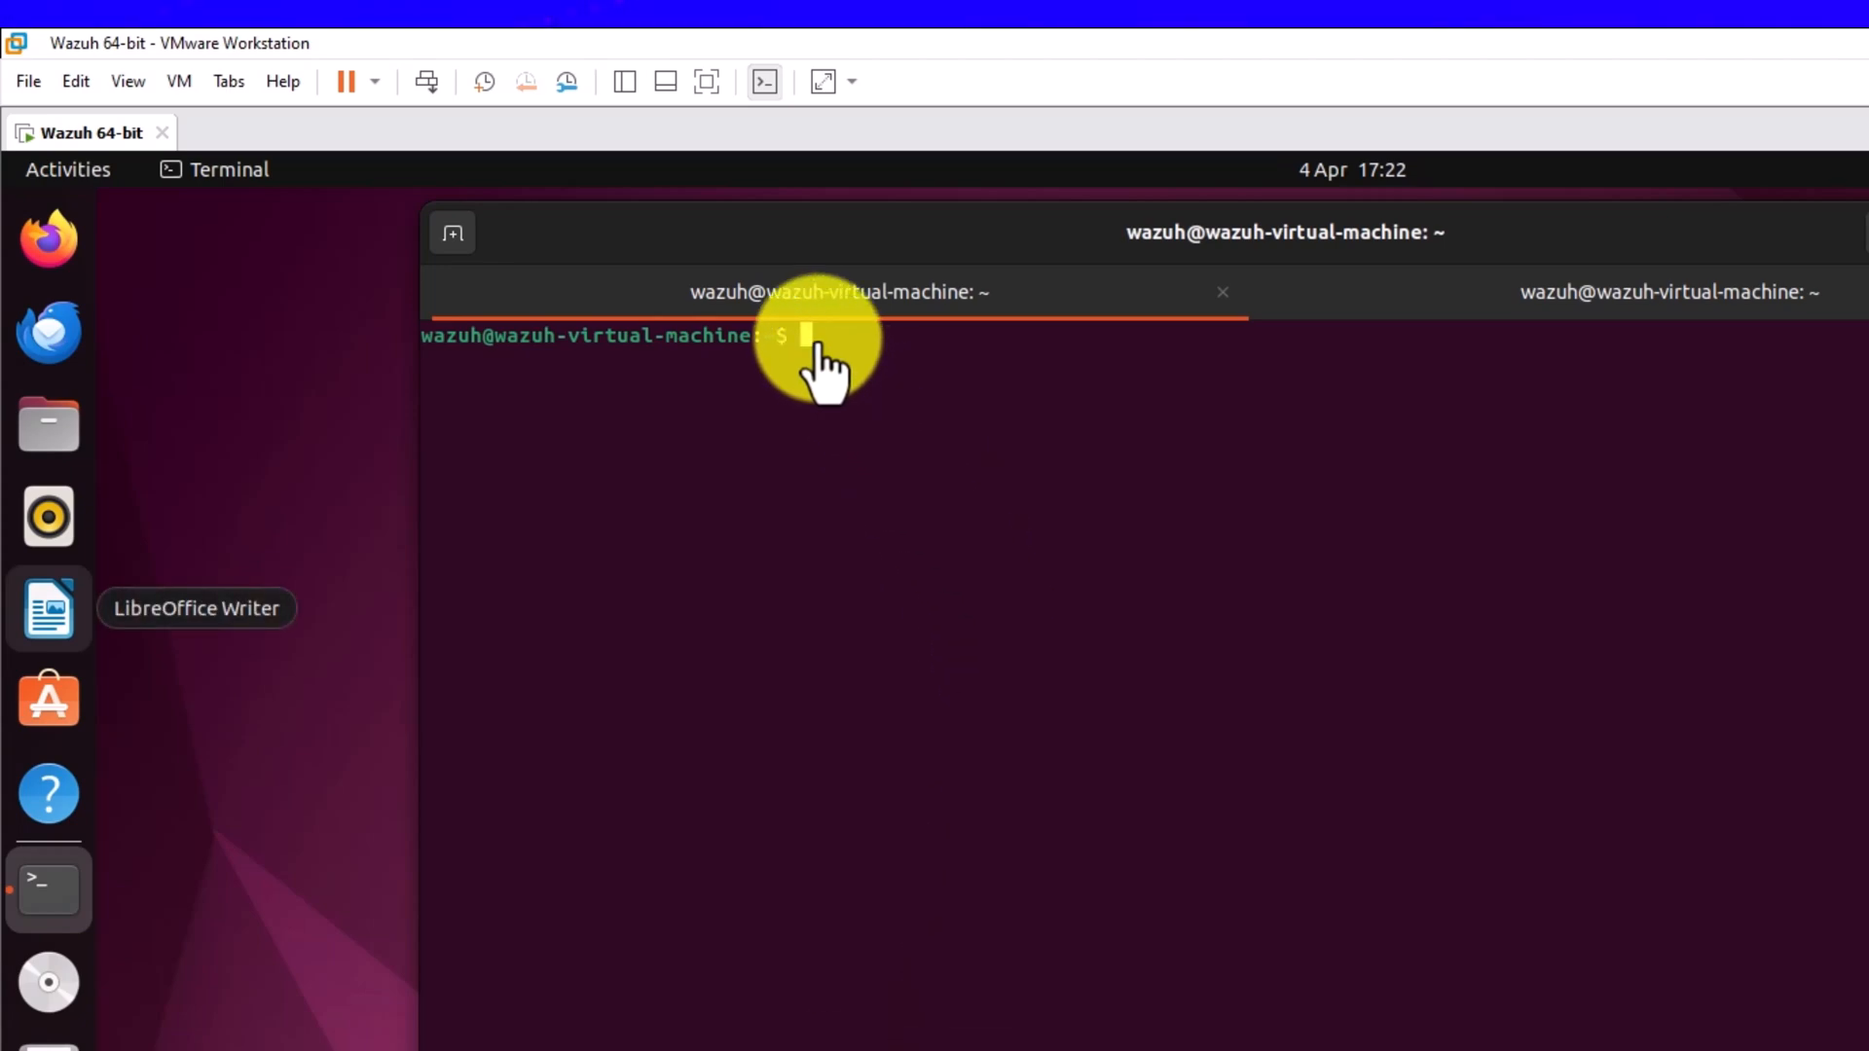
mouse_move(864, 399)
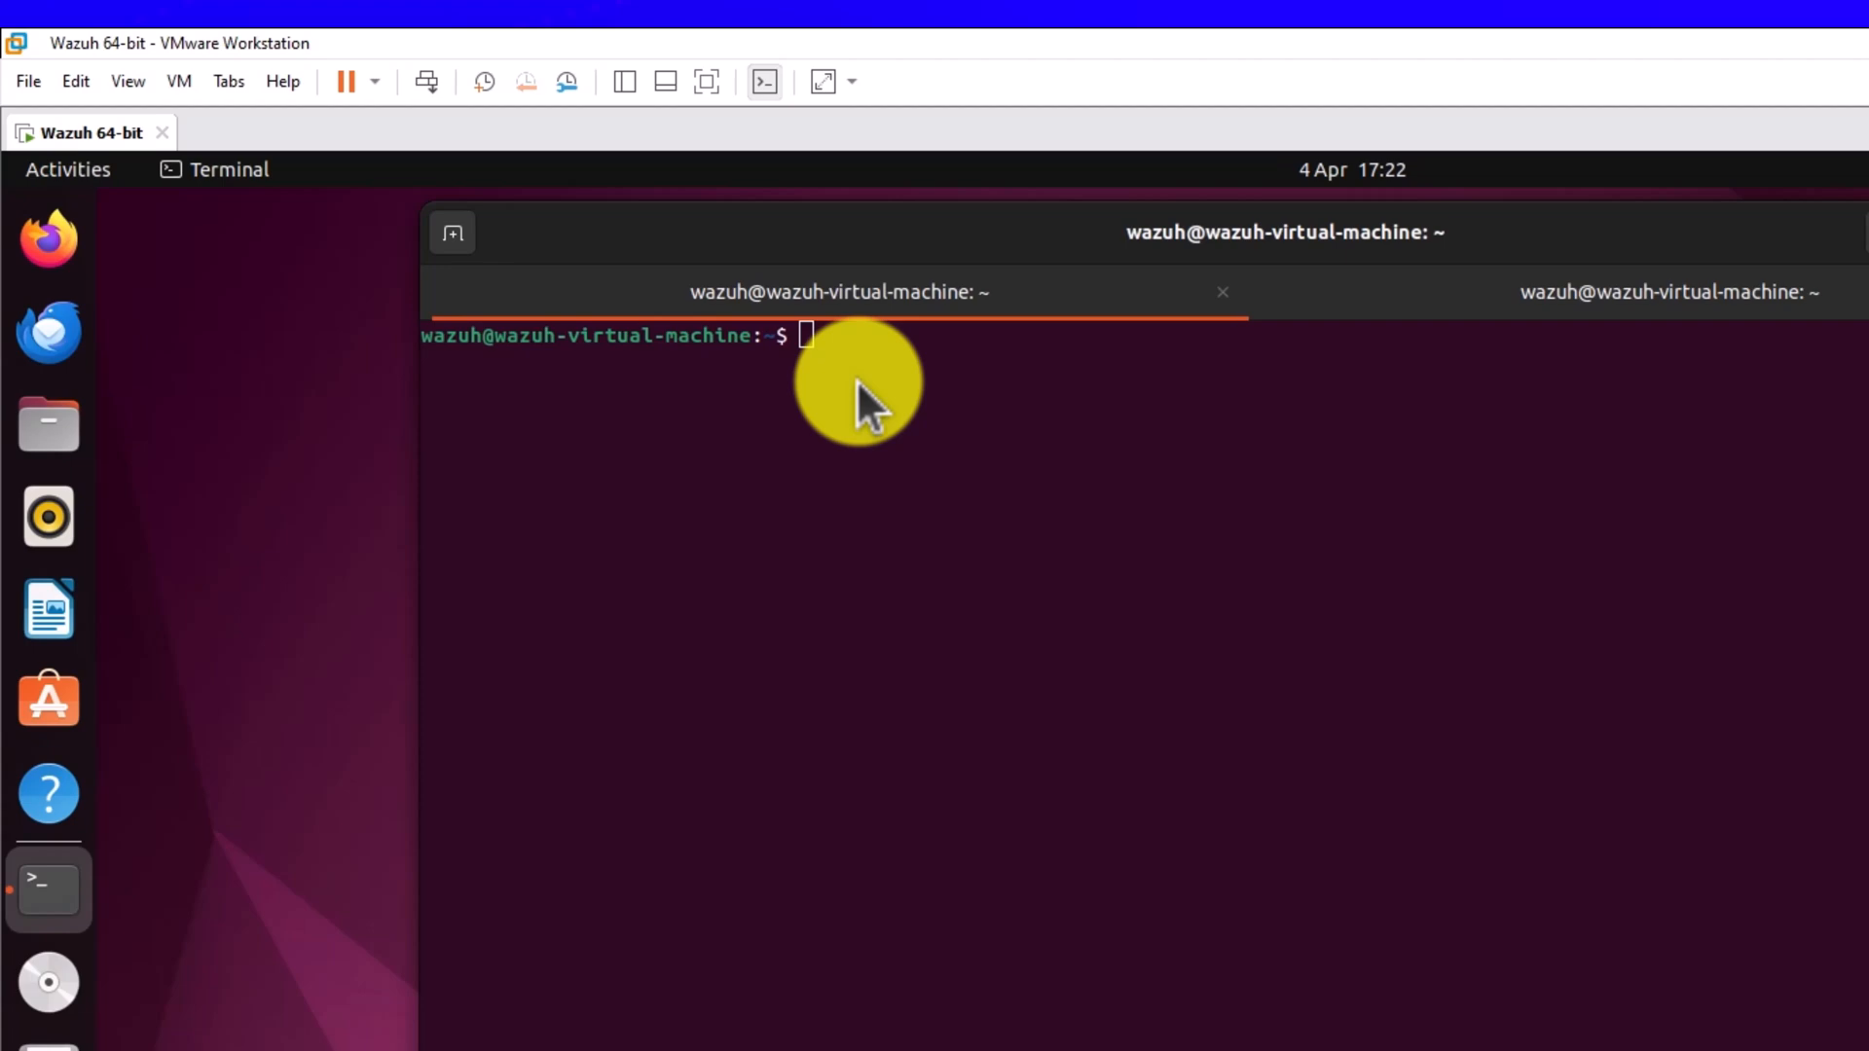
mouse_move(810, 346)
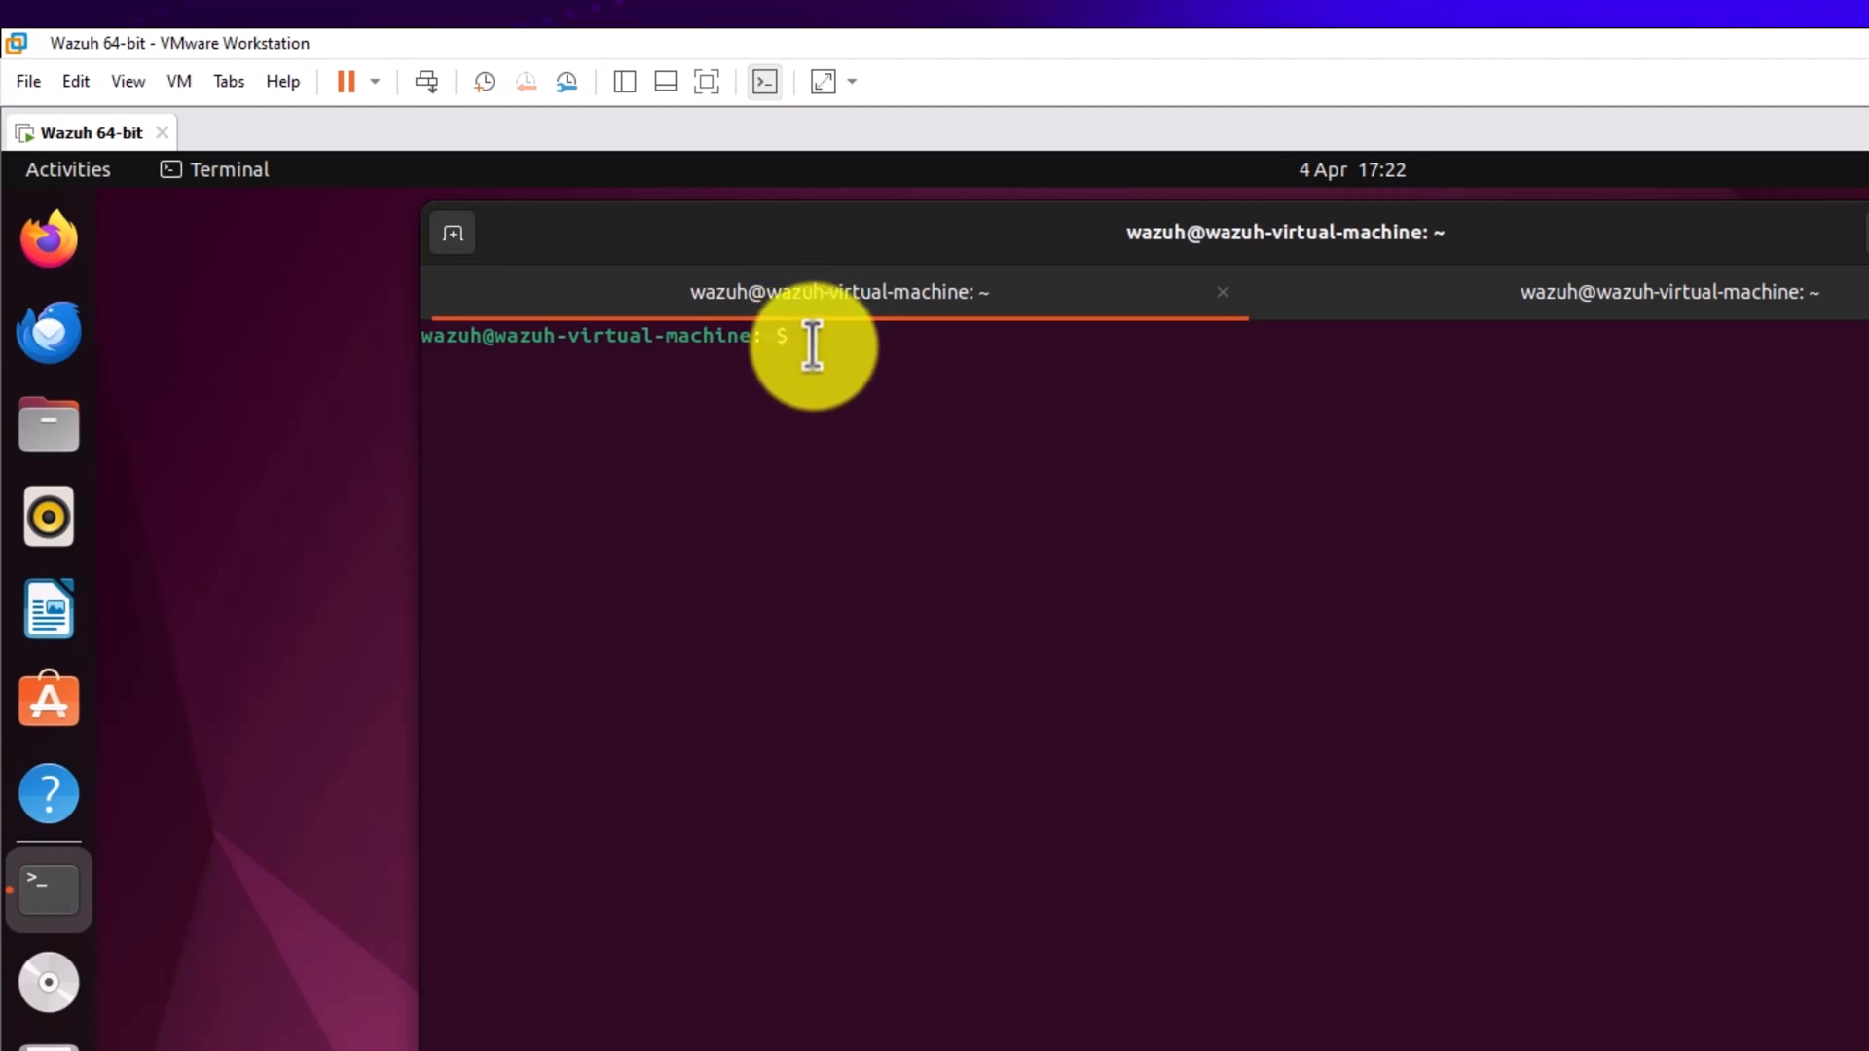
Paste and run 'sudo bash wazuh-install.sh --uninstall' at the prompt.
right_click(811, 335)
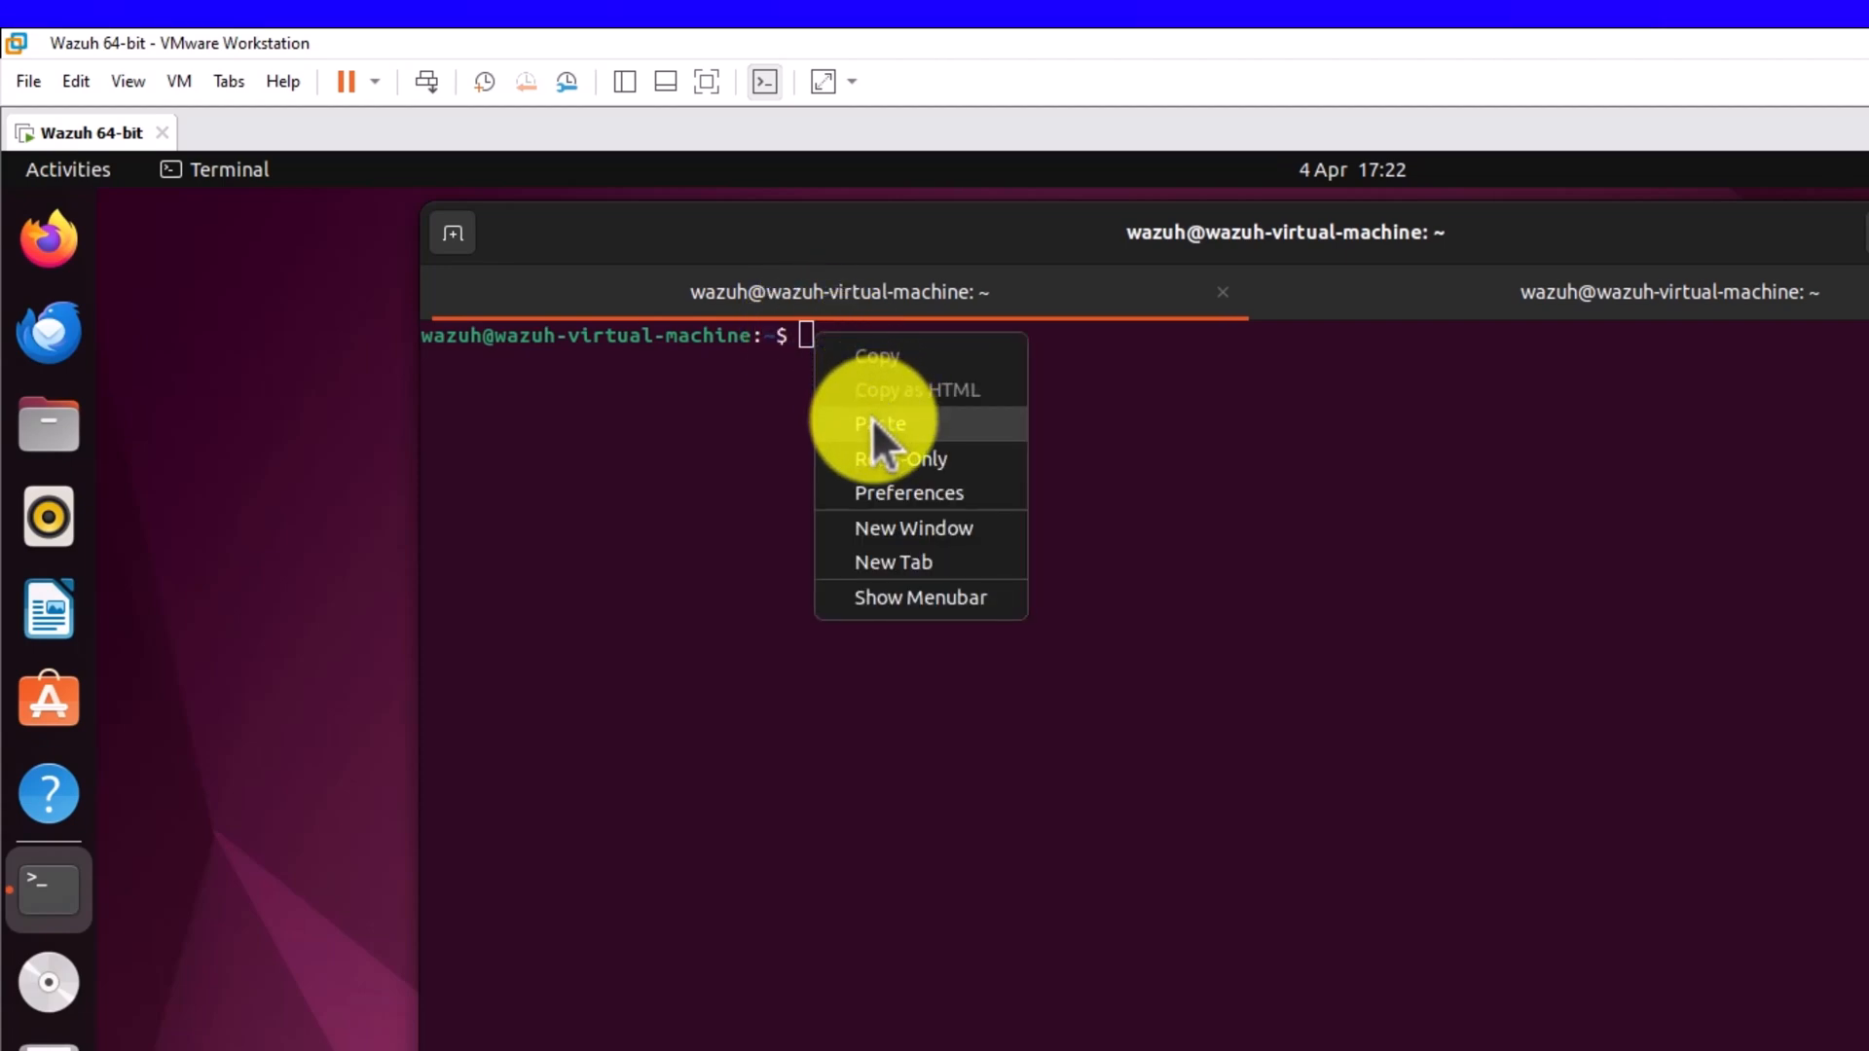
left_click(880, 423)
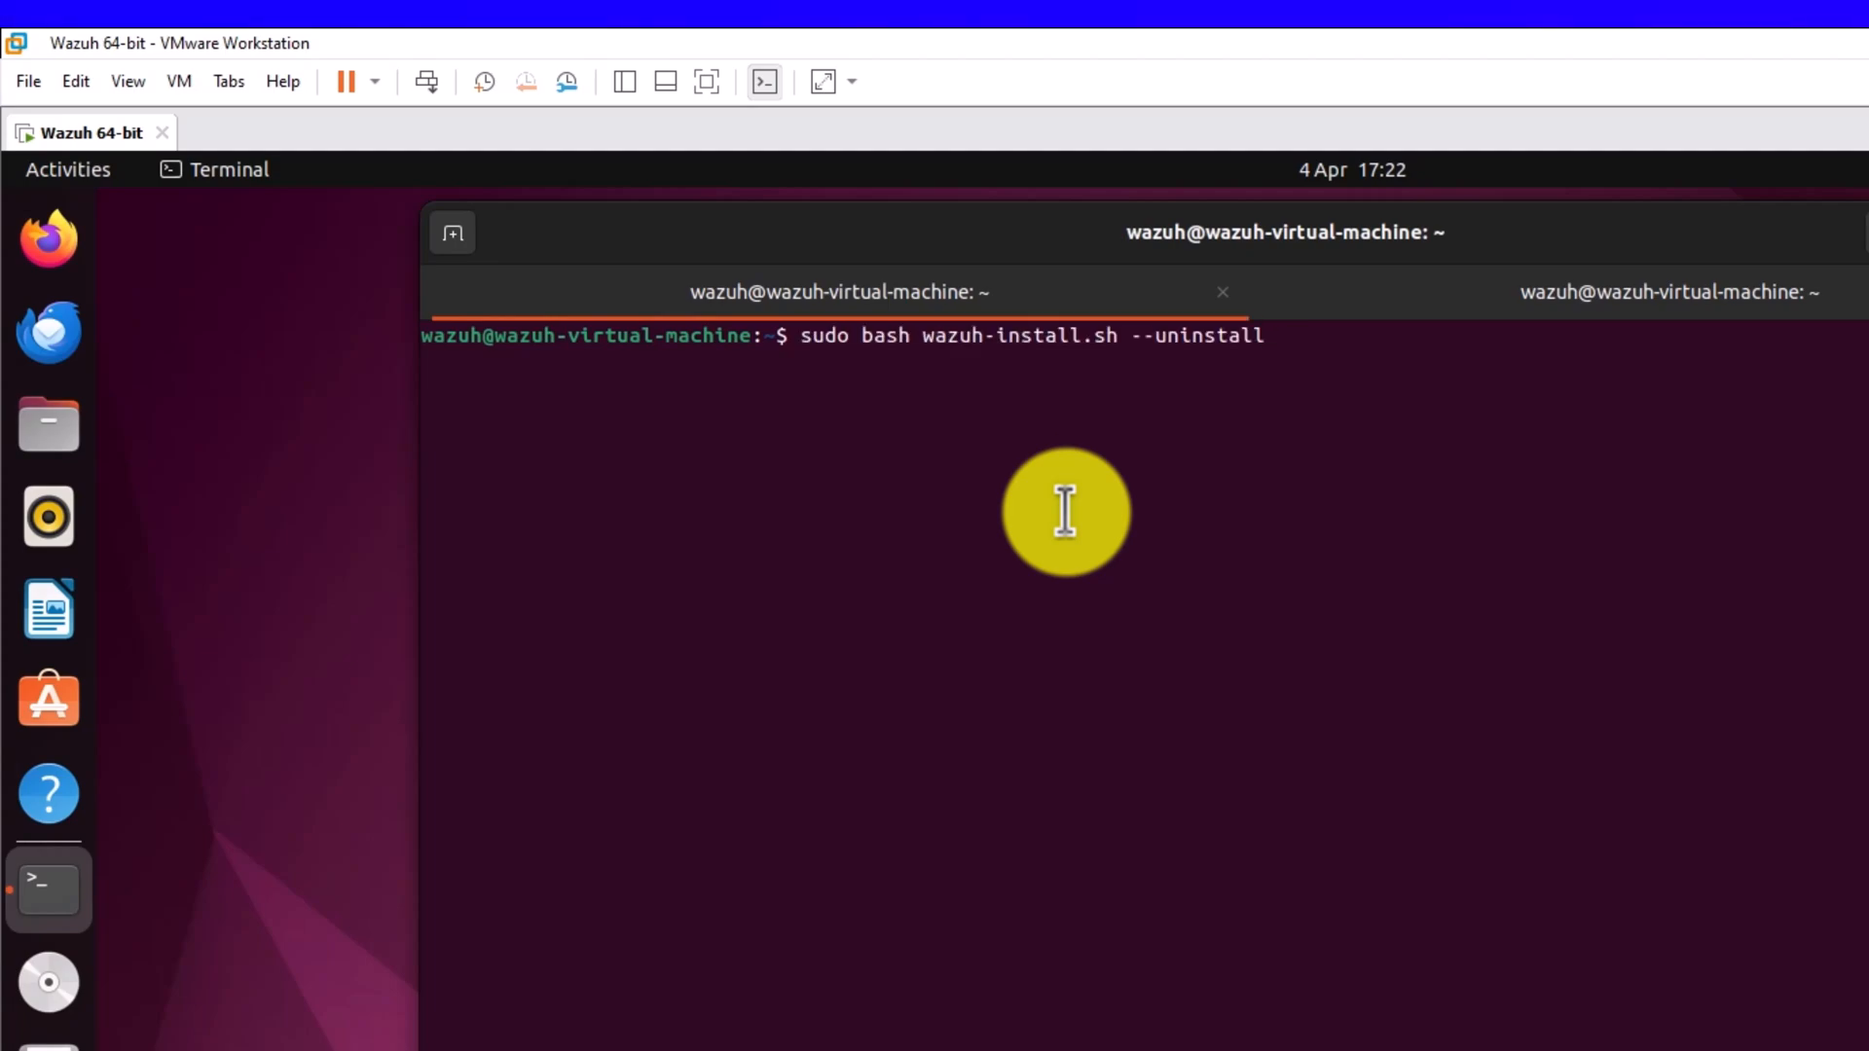
key("Return")
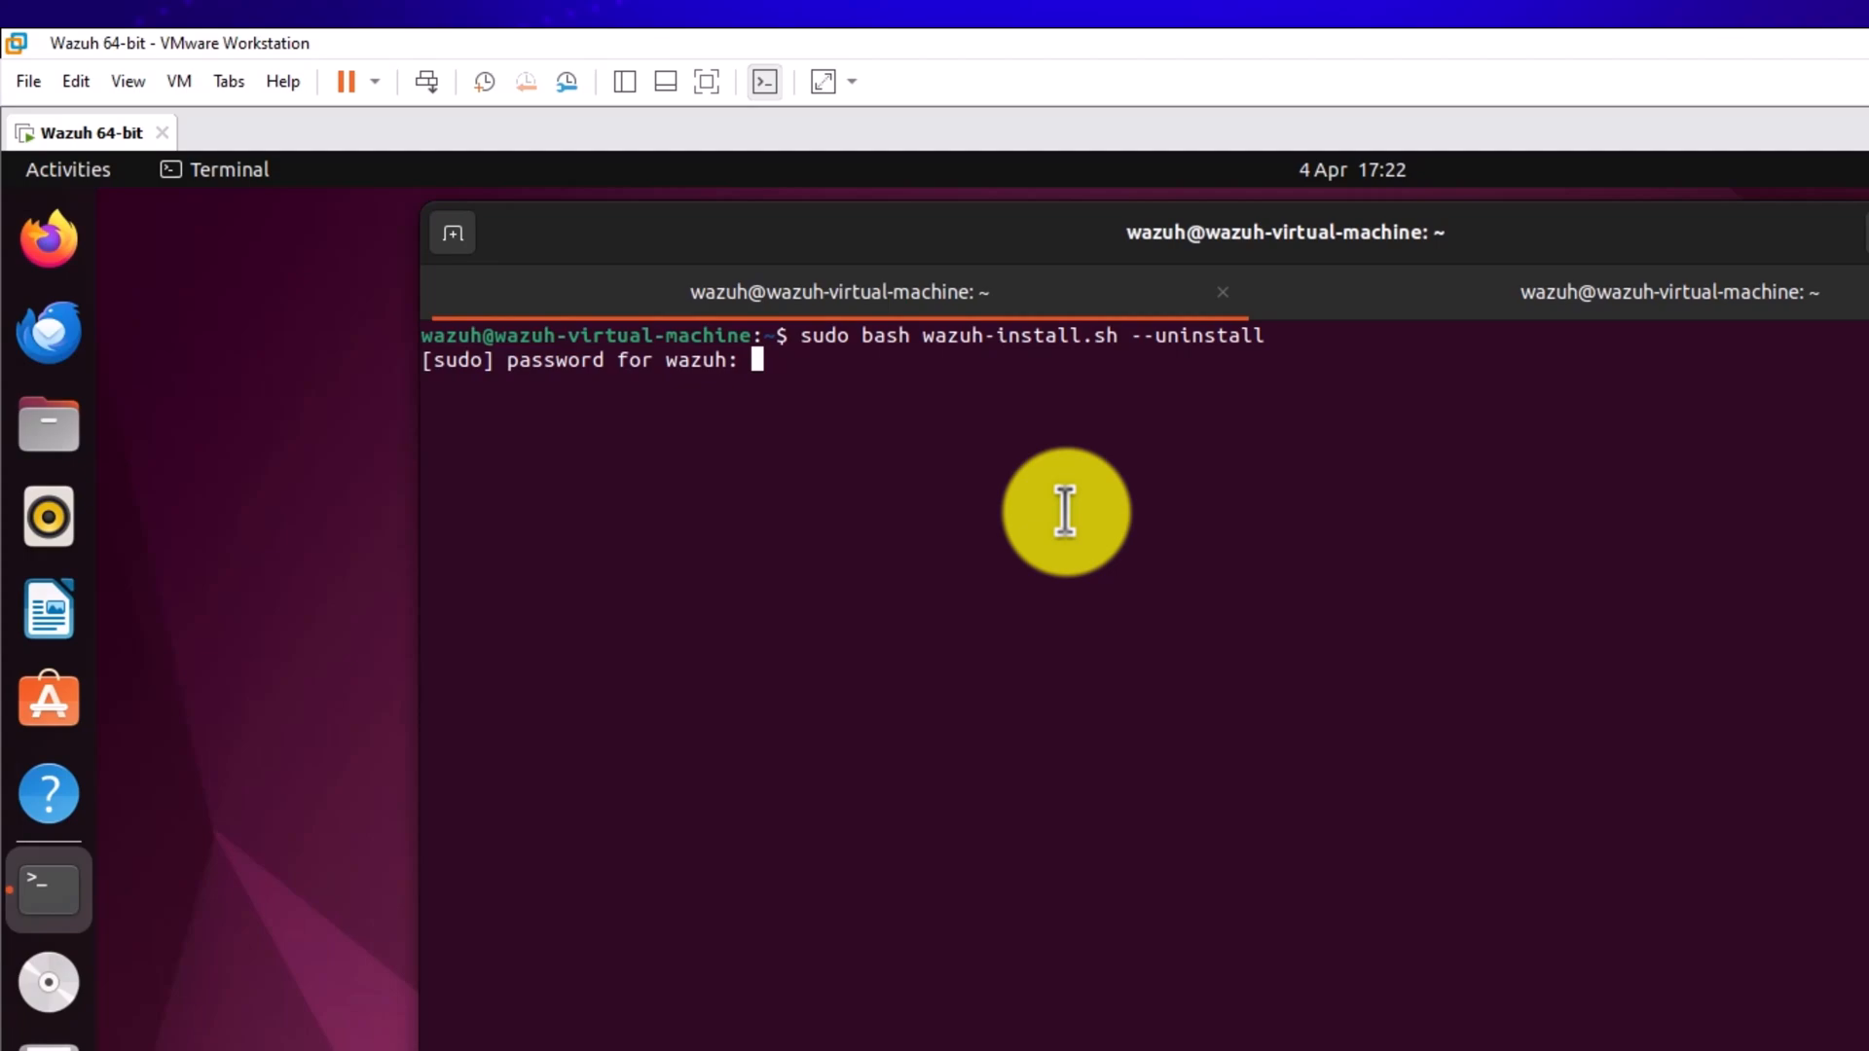
Submit the sudo password so the script begins removing the Wazuh manager.
key("Return")
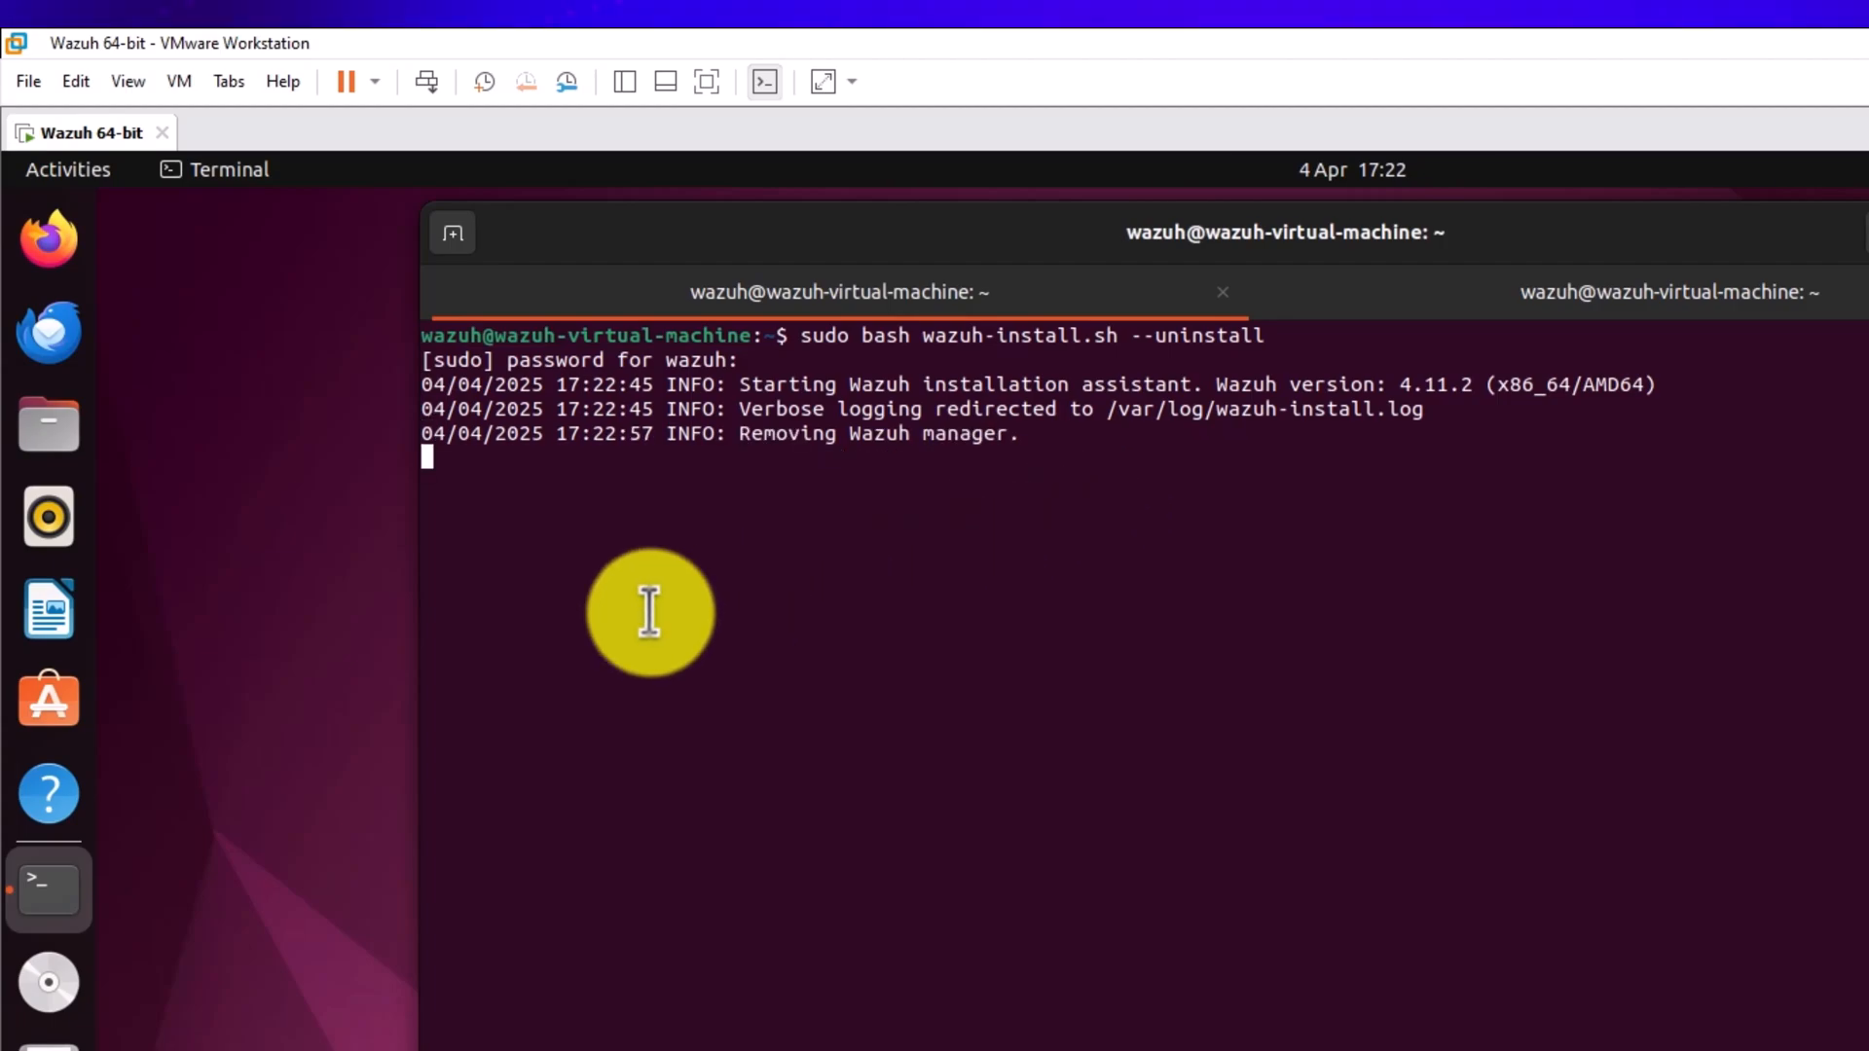
mouse_move(49, 515)
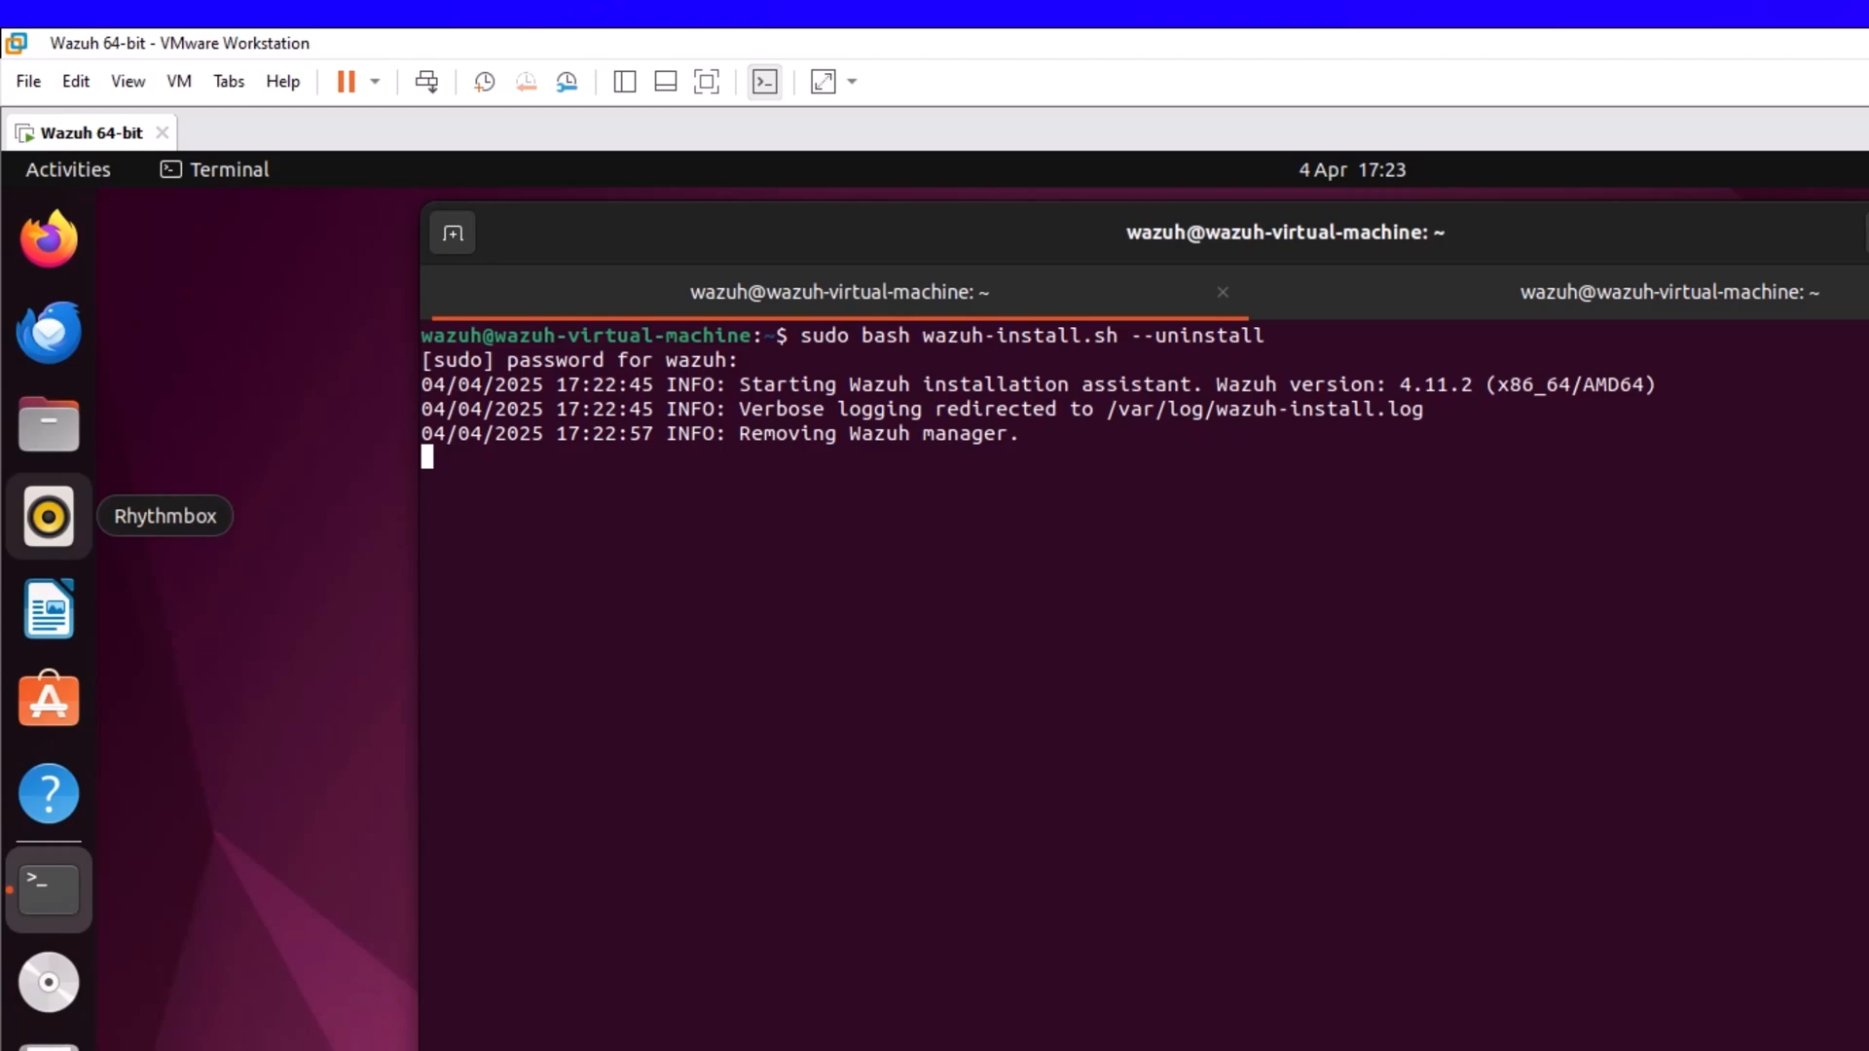